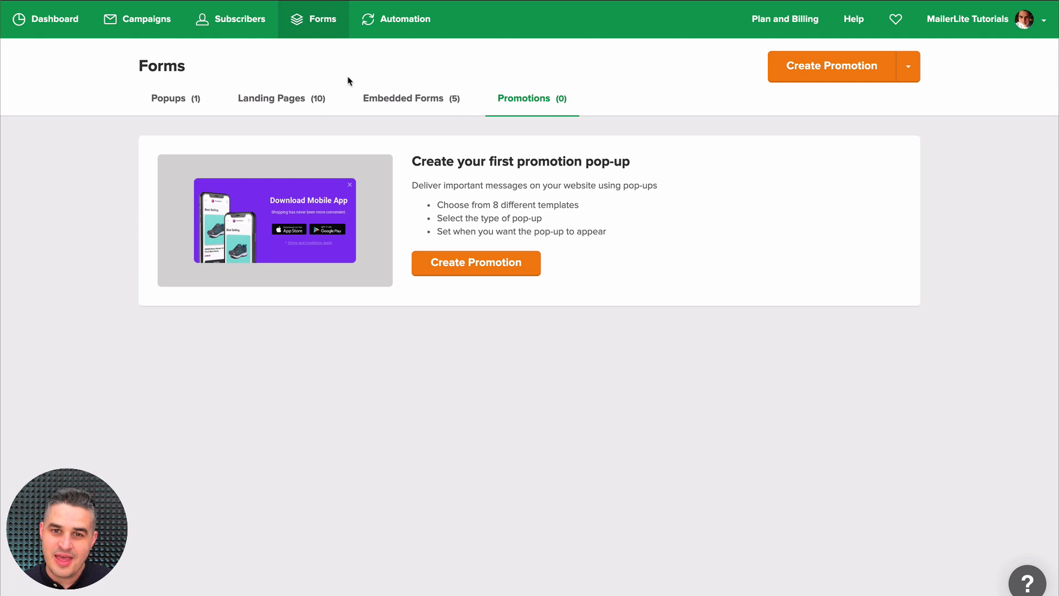
pyautogui.moveTo(512, 111)
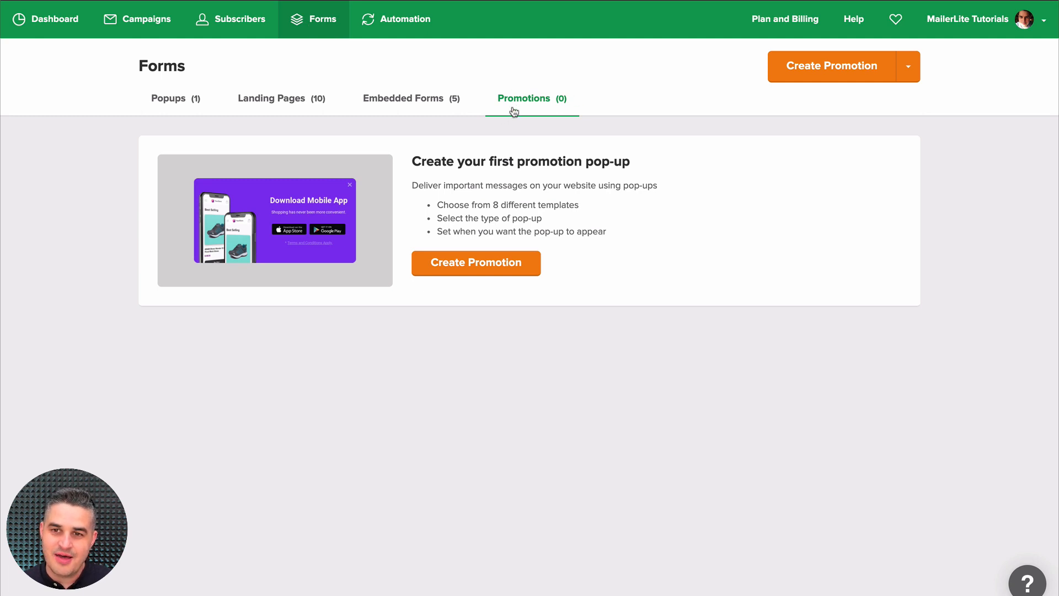
pyautogui.moveTo(829, 70)
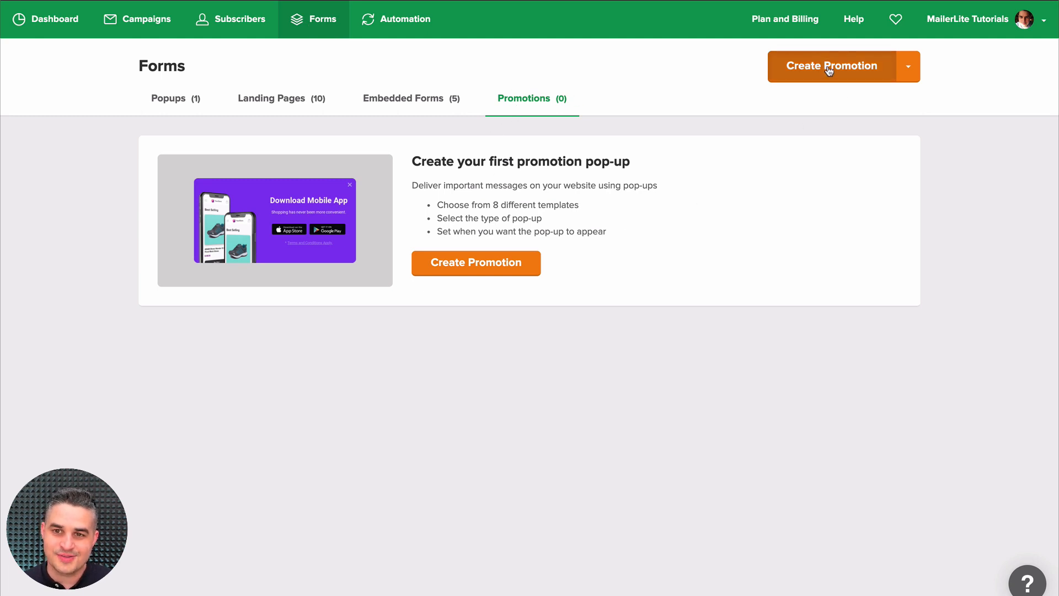
# - Create a new promotion named 'Countdown promotion' and continue to the template gallery
pyautogui.click(831, 65)
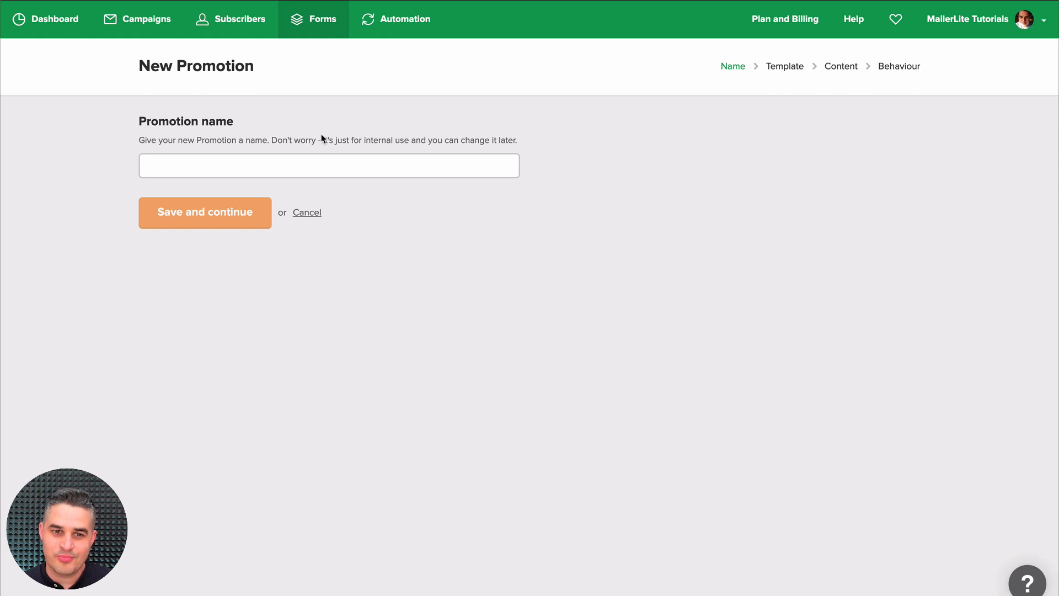
pyautogui.write('Countdown promotion')
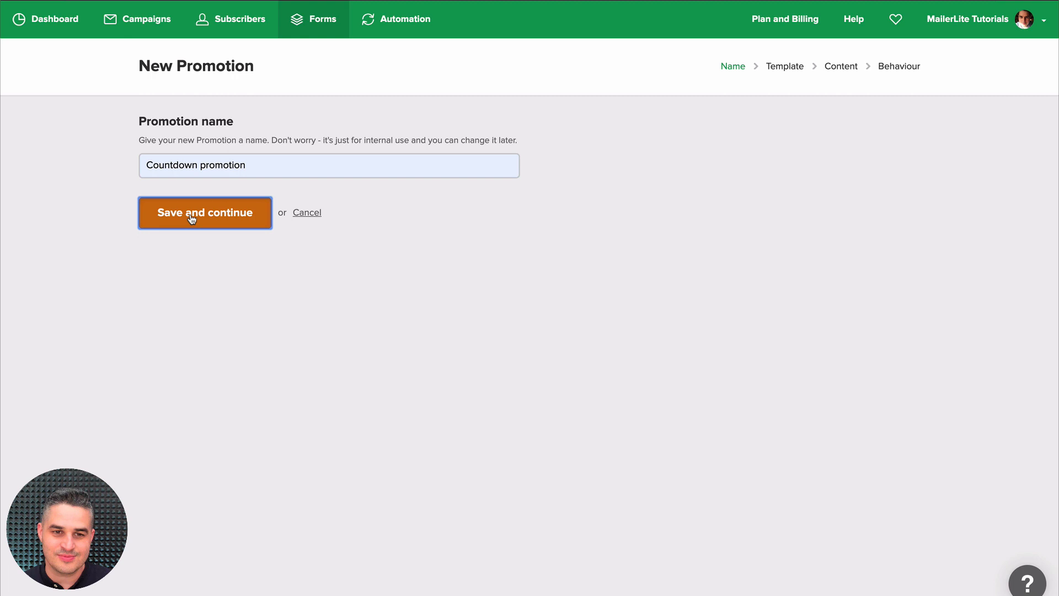
pyautogui.click(205, 212)
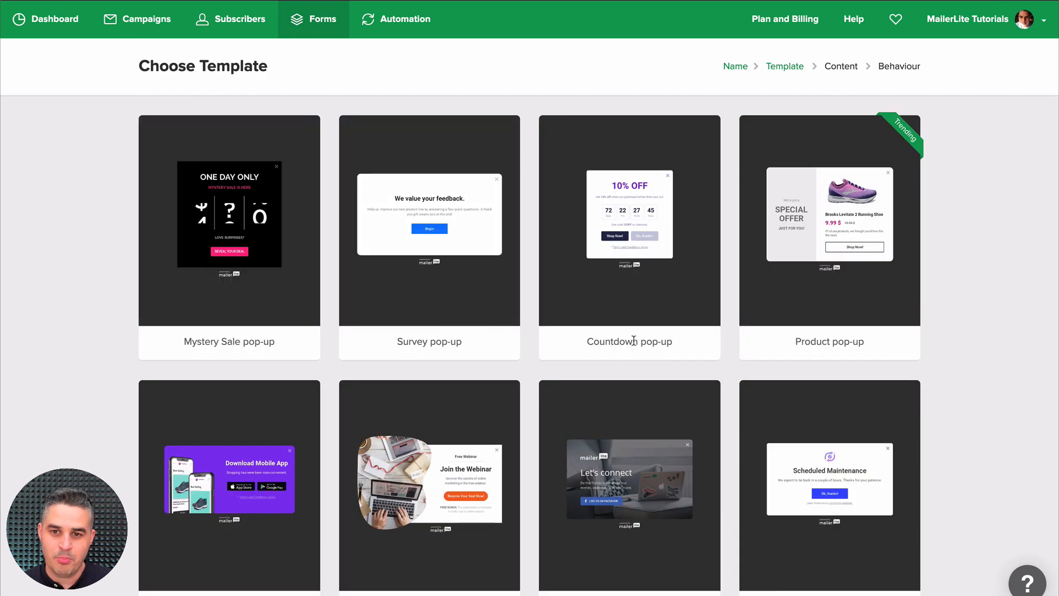
pyautogui.moveTo(629, 230)
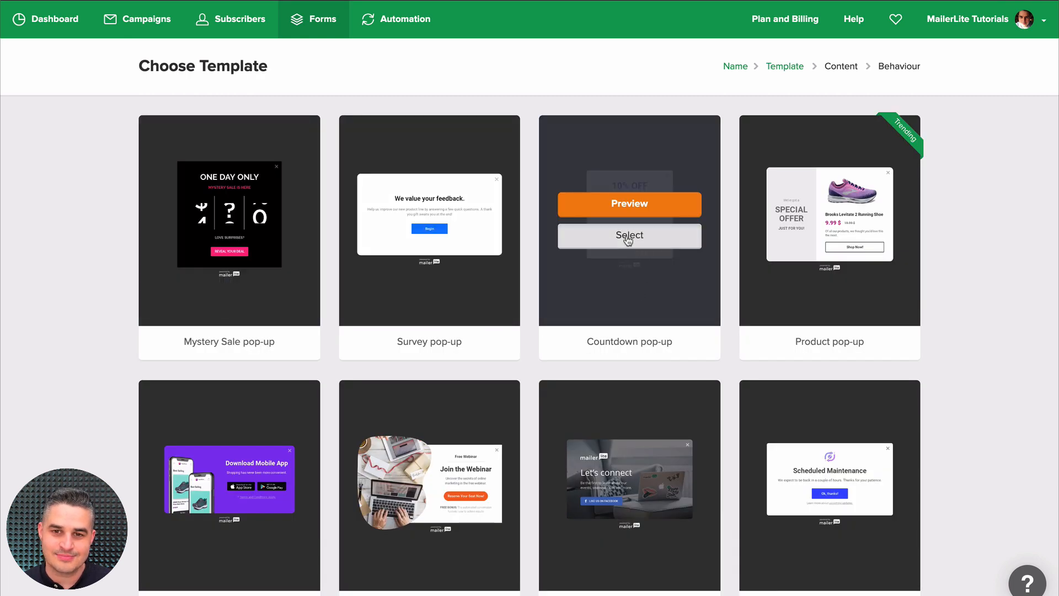
# - Choose the Countdown pop-up template and try it as a left-side slide-in
pyautogui.click(629, 235)
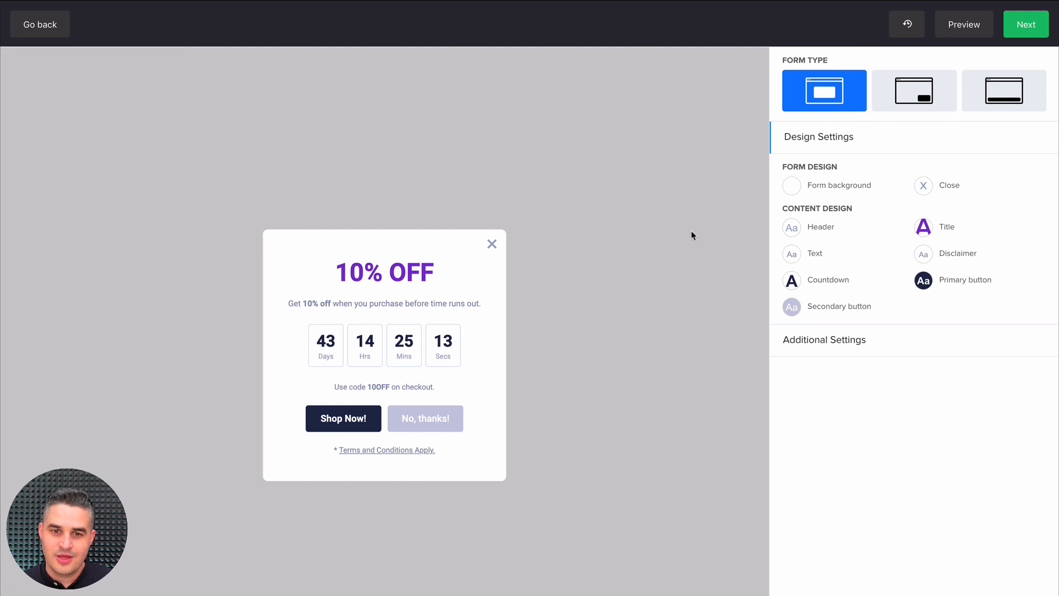
pyautogui.moveTo(660, 204)
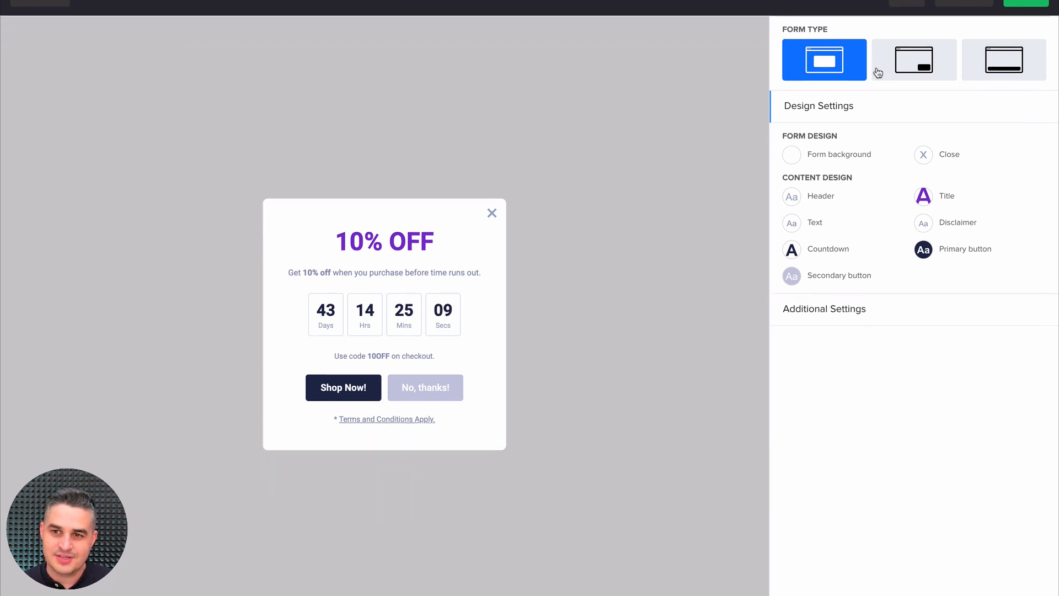
pyautogui.click(913, 60)
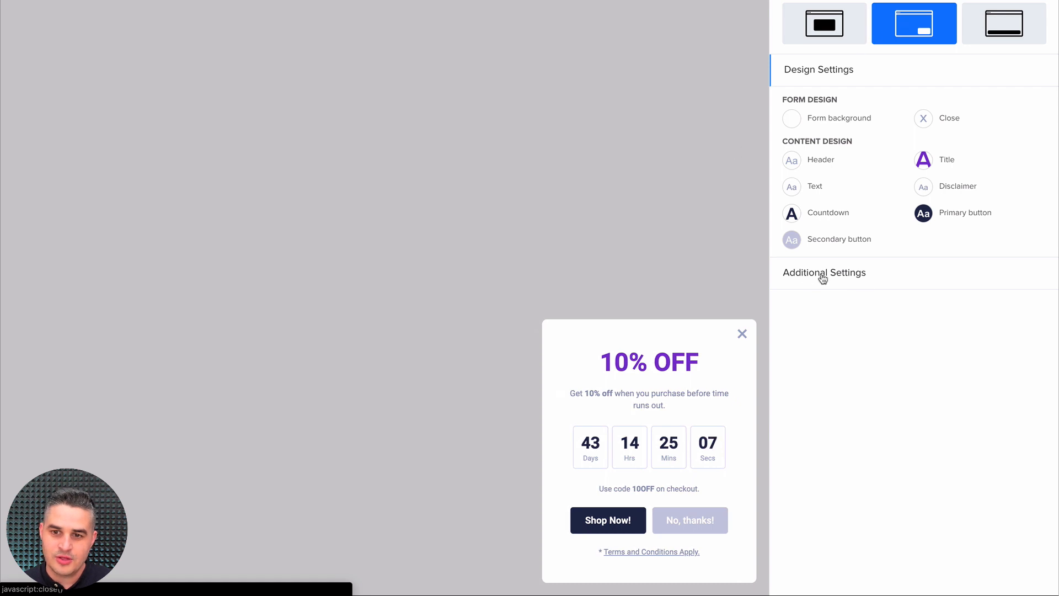
pyautogui.click(824, 272)
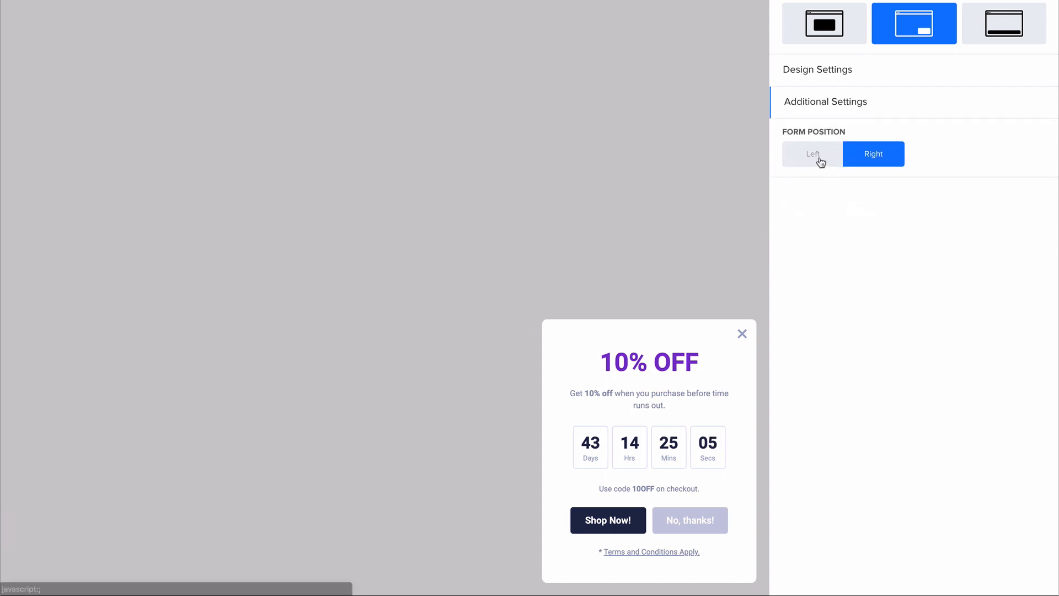
pyautogui.click(812, 153)
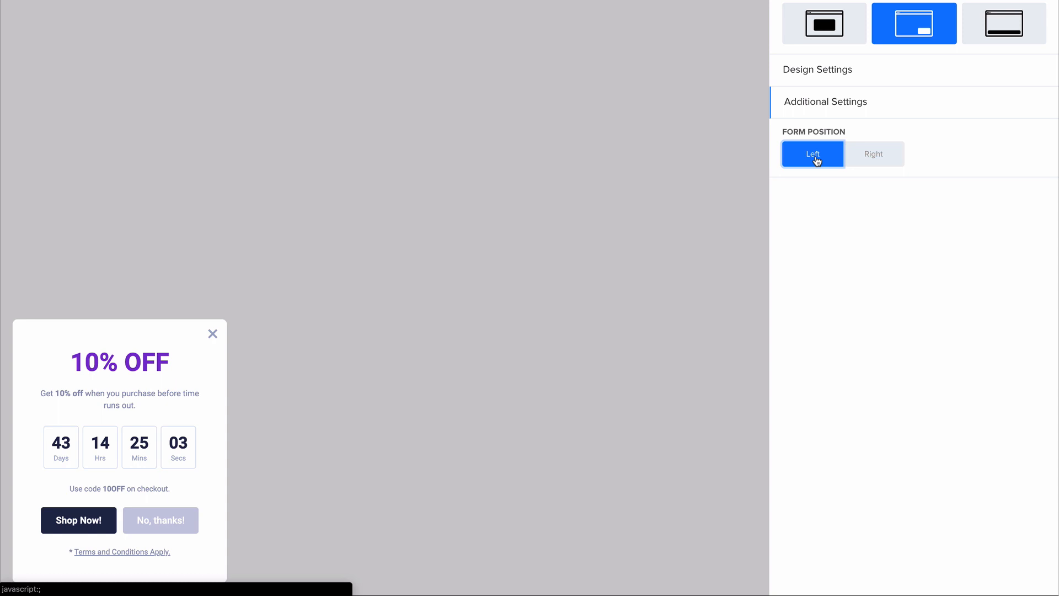
pyautogui.moveTo(986, 73)
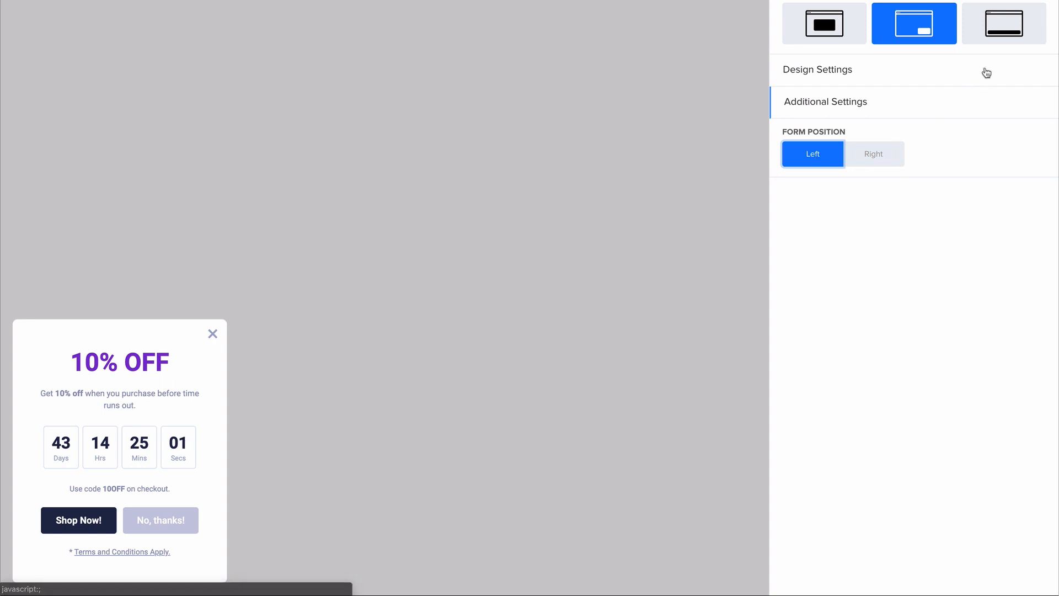
# - Try a top-pinned full-width bar, then return to the centred pop-up layout
pyautogui.click(1002, 23)
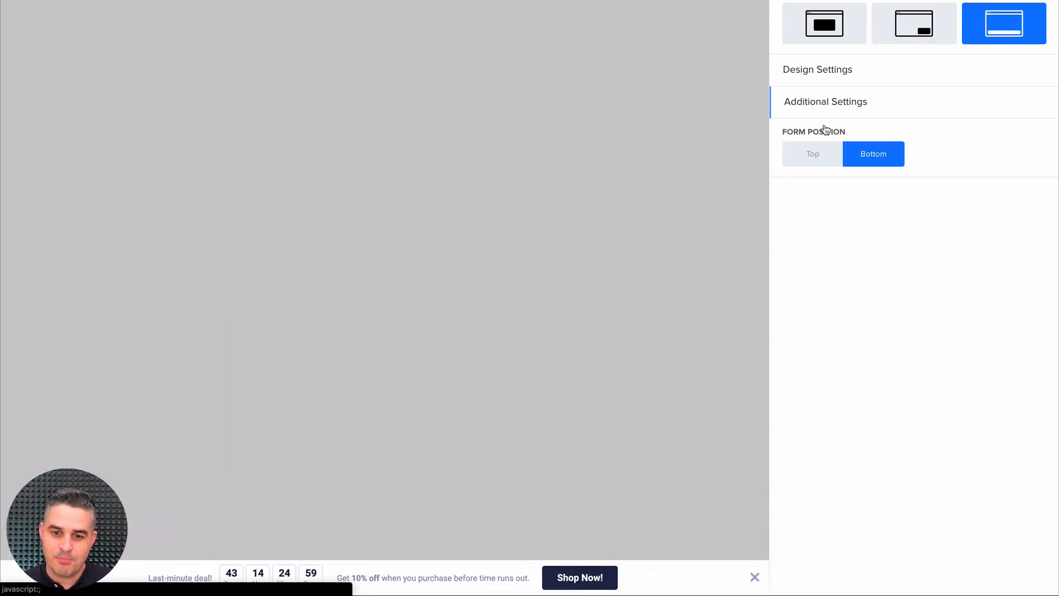
pyautogui.moveTo(889, 262)
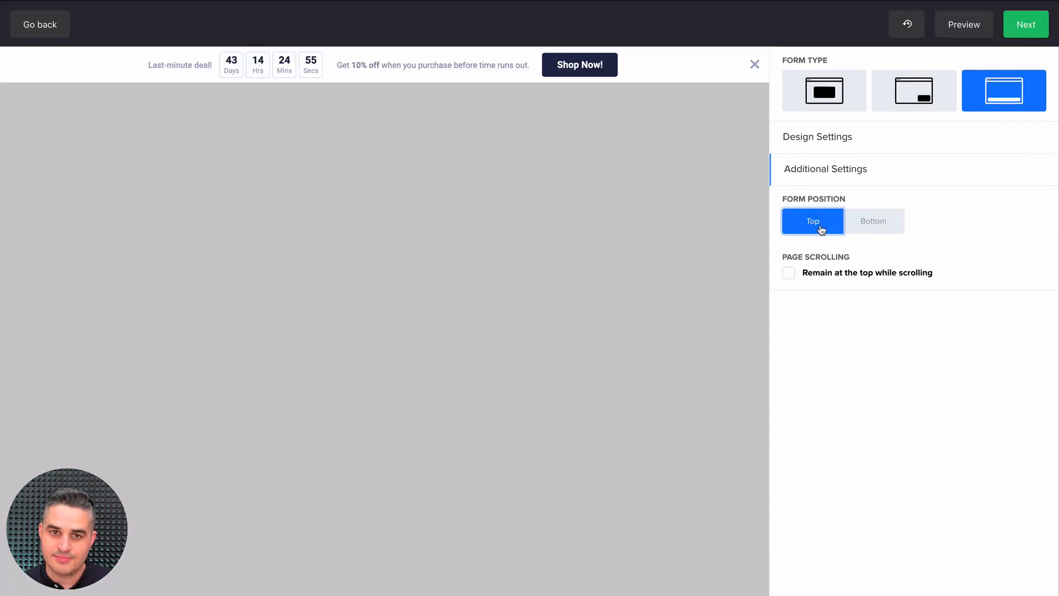
pyautogui.click(1025, 24)
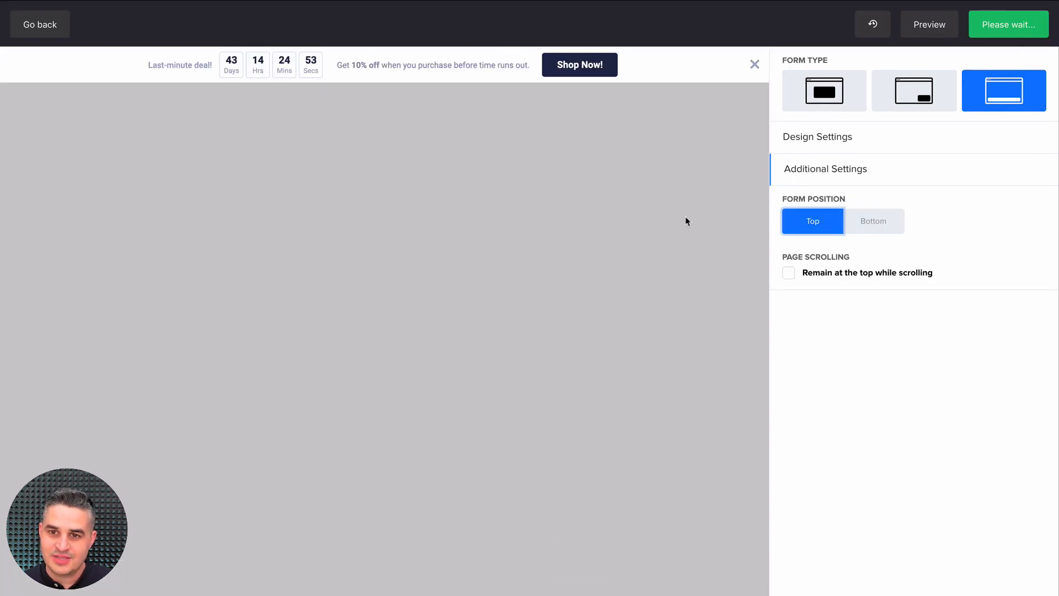
pyautogui.click(822, 91)
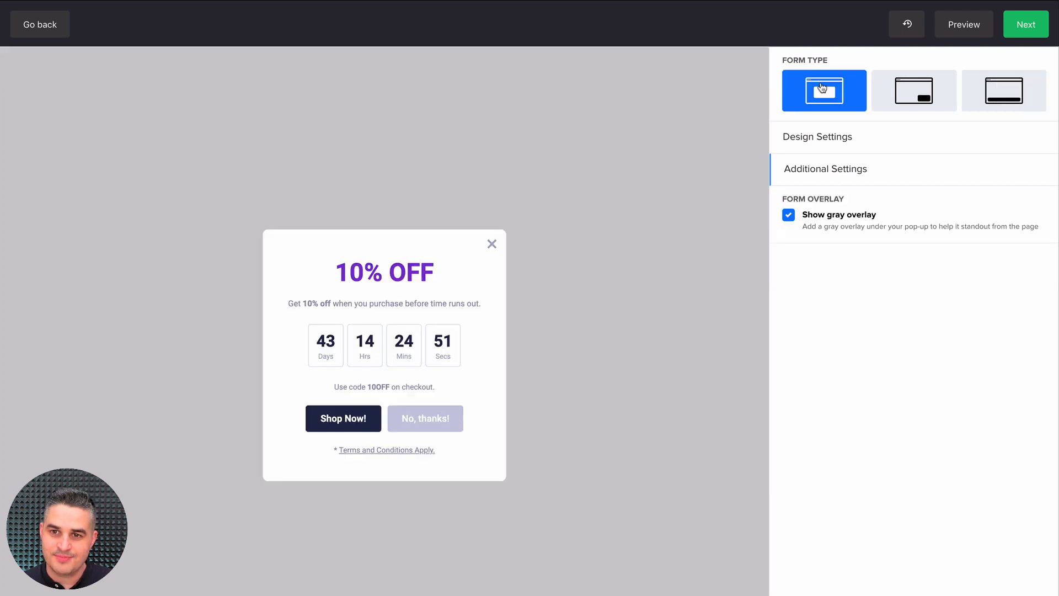
pyautogui.click(1024, 24)
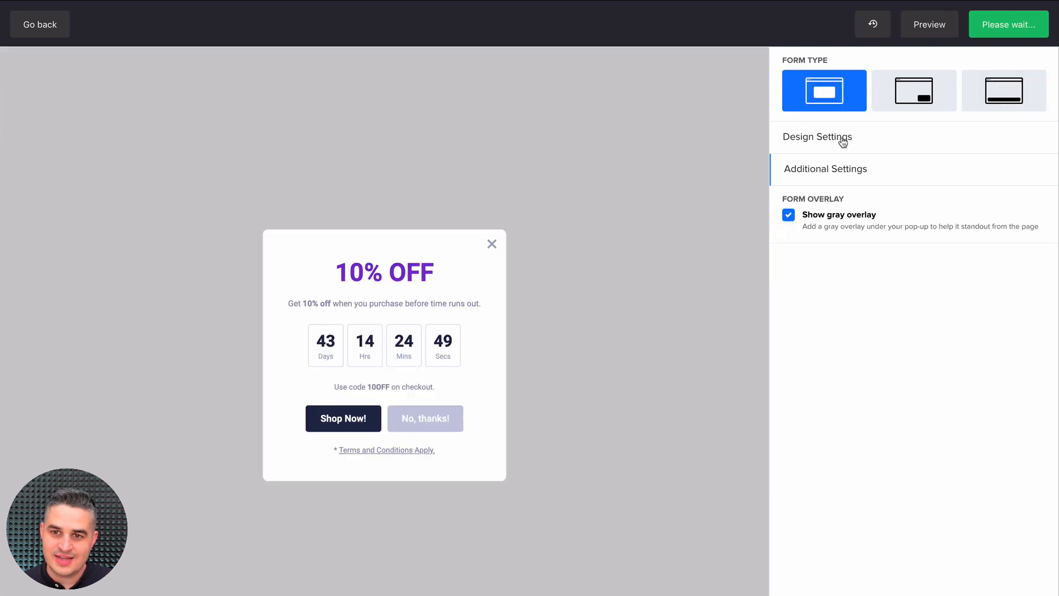
# - Give the pop-up a light gray background colour and a dark close icon
pyautogui.click(817, 136)
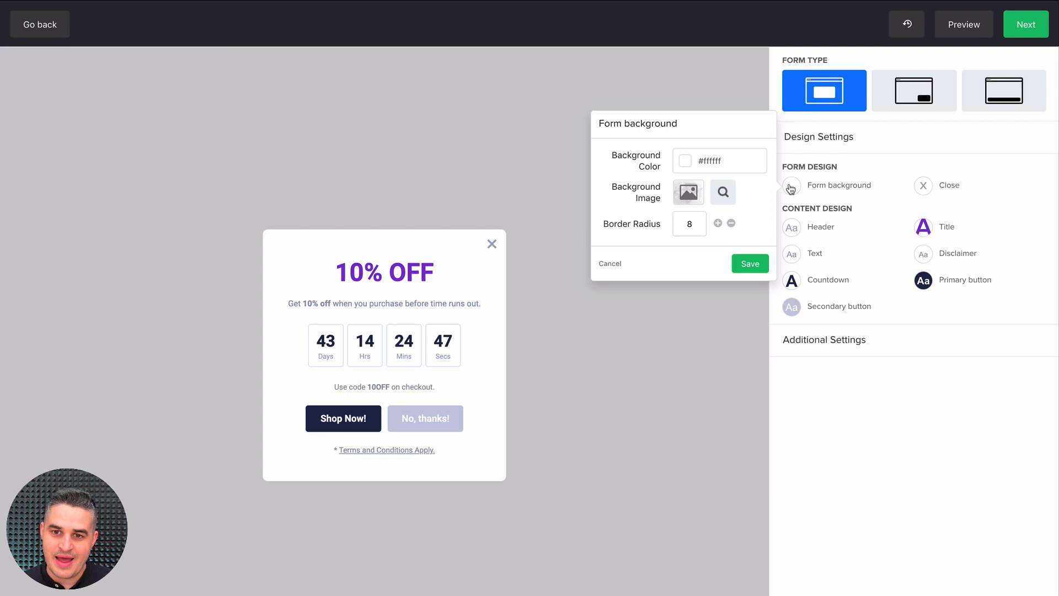
pyautogui.click(683, 161)
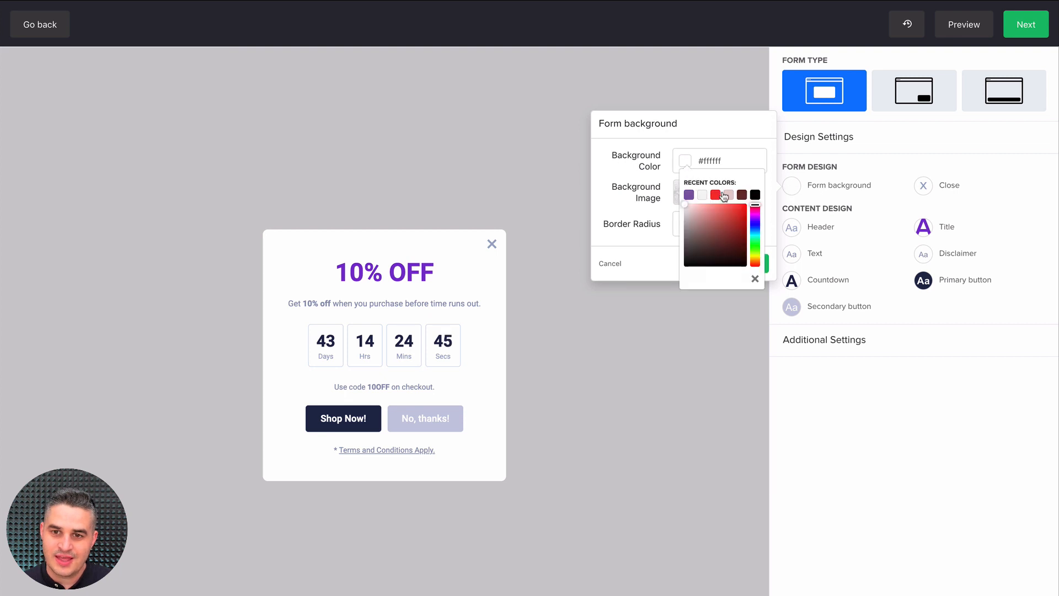
pyautogui.click(701, 194)
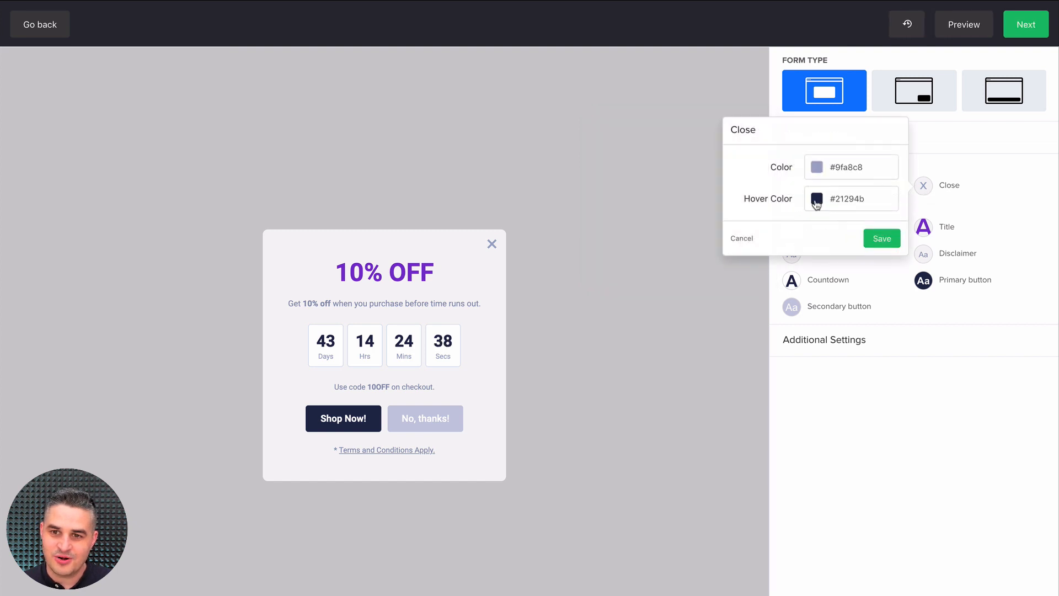
pyautogui.click(816, 199)
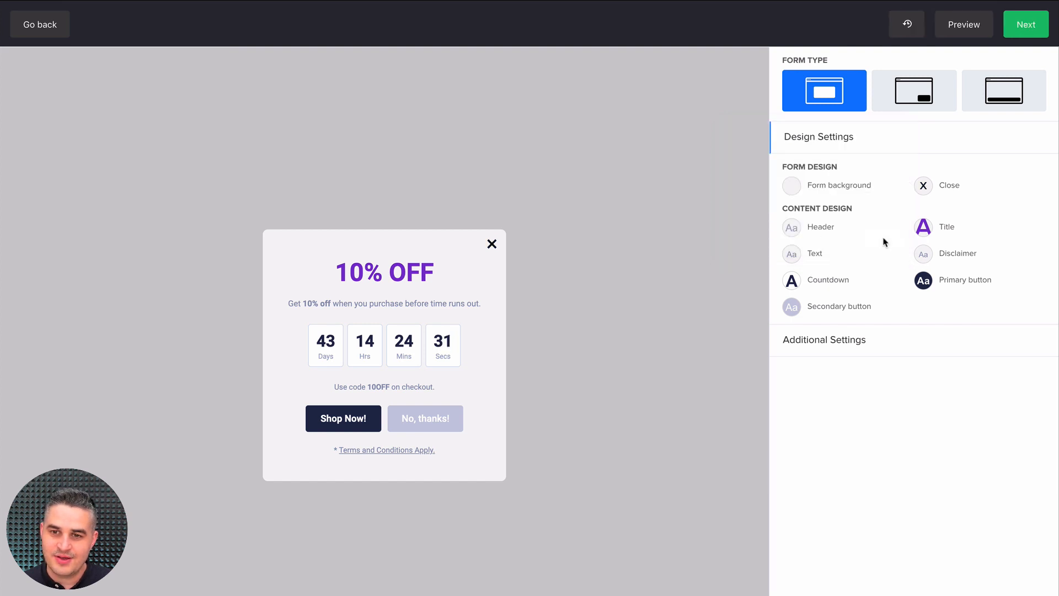
pyautogui.click(384, 284)
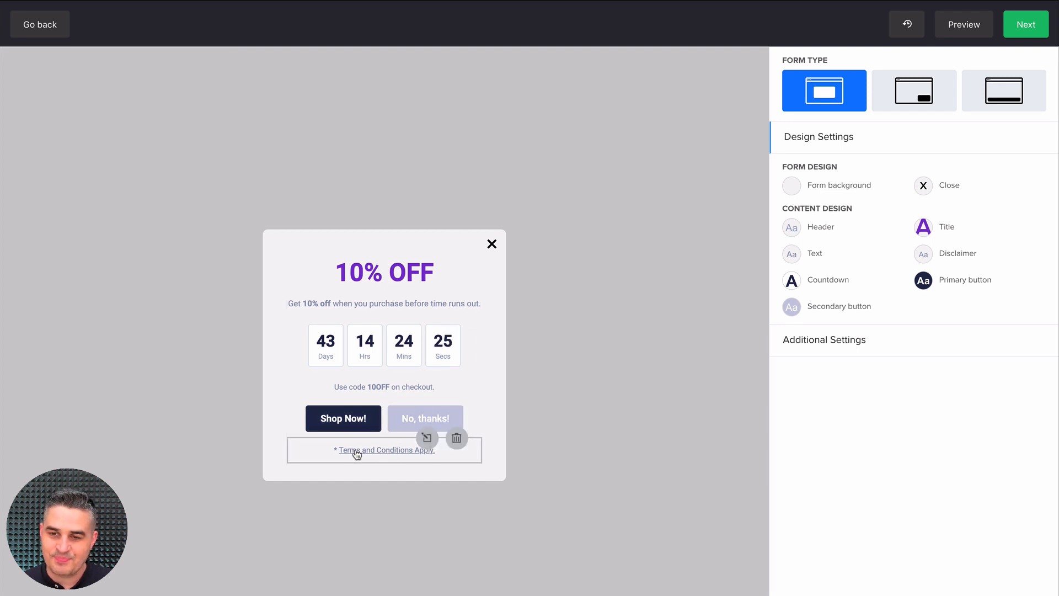
# - Add a 'Hello' header above the 10% OFF title in the Title + Text block
pyautogui.click(384, 271)
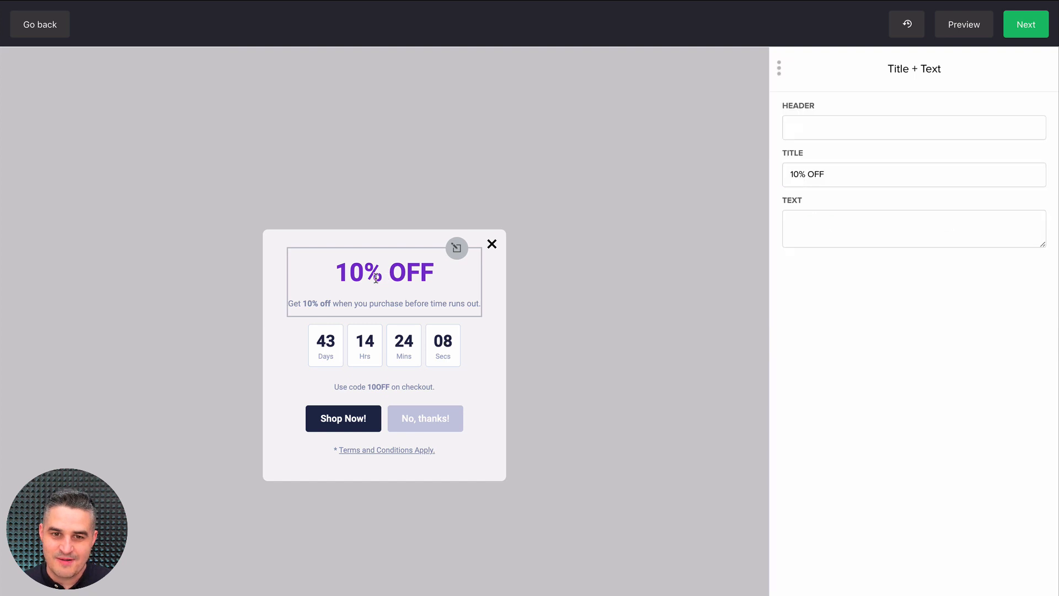
pyautogui.click(382, 303)
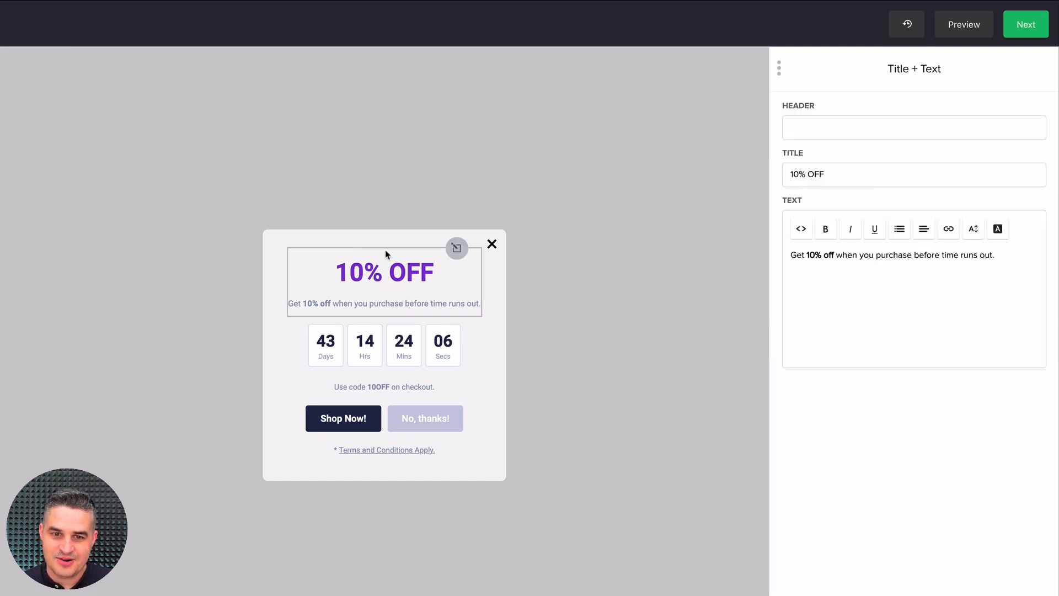
pyautogui.moveTo(746, 208)
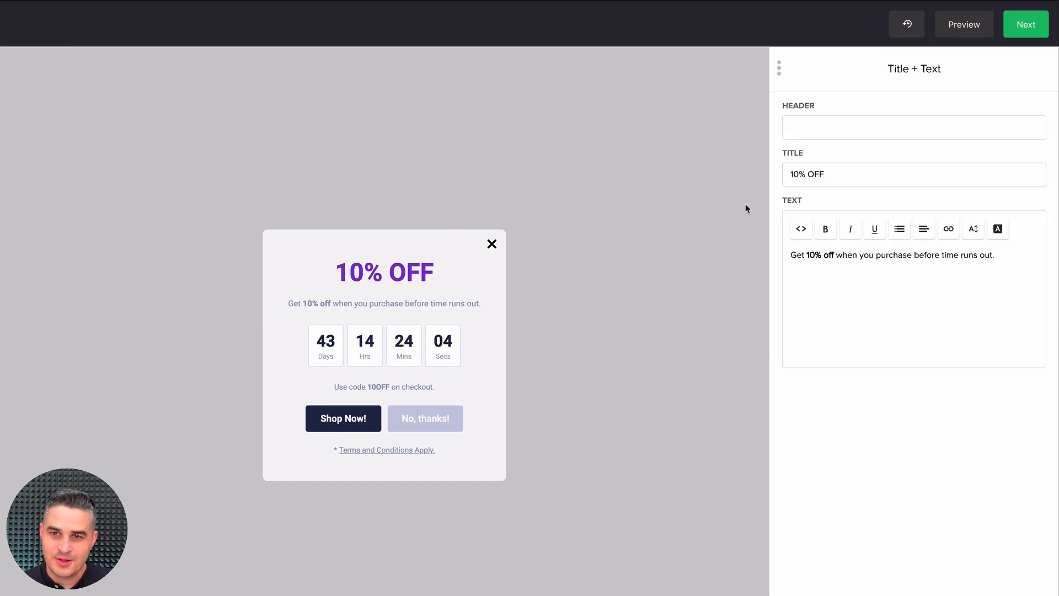
pyautogui.write('Hello')
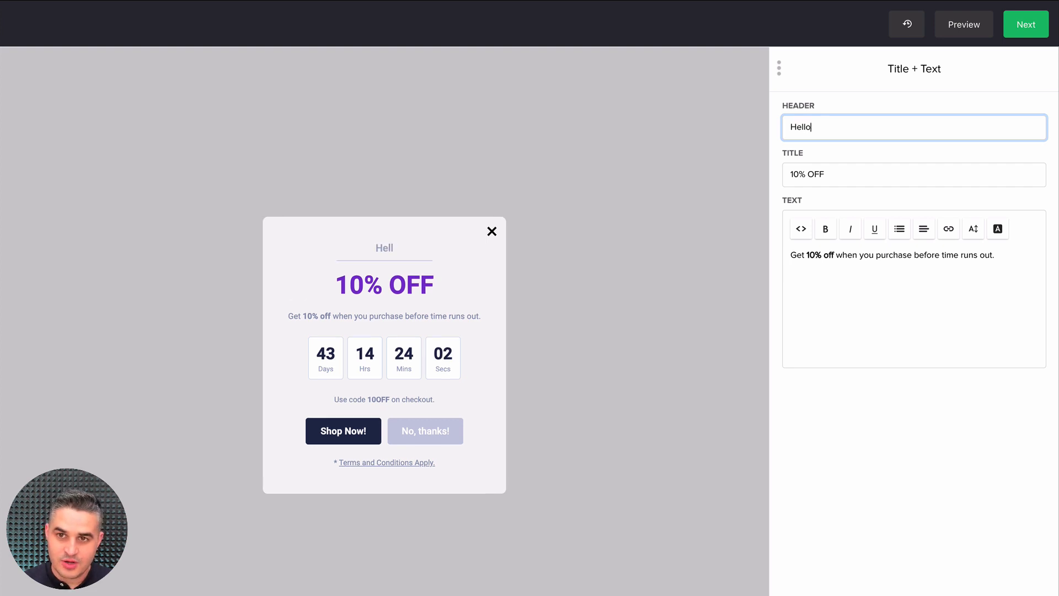
pyautogui.write('o')
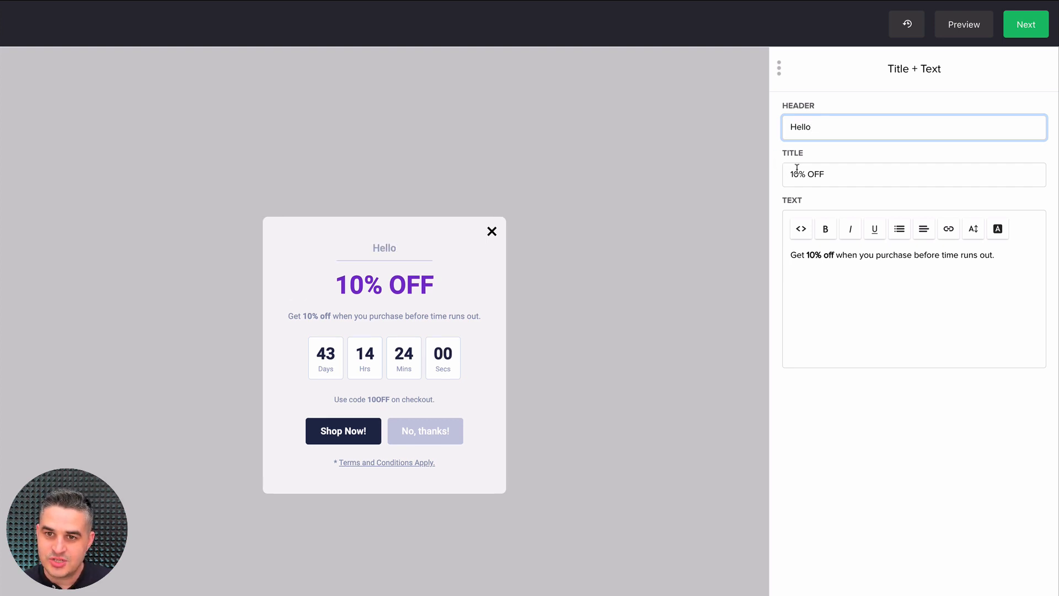
pyautogui.click(1025, 24)
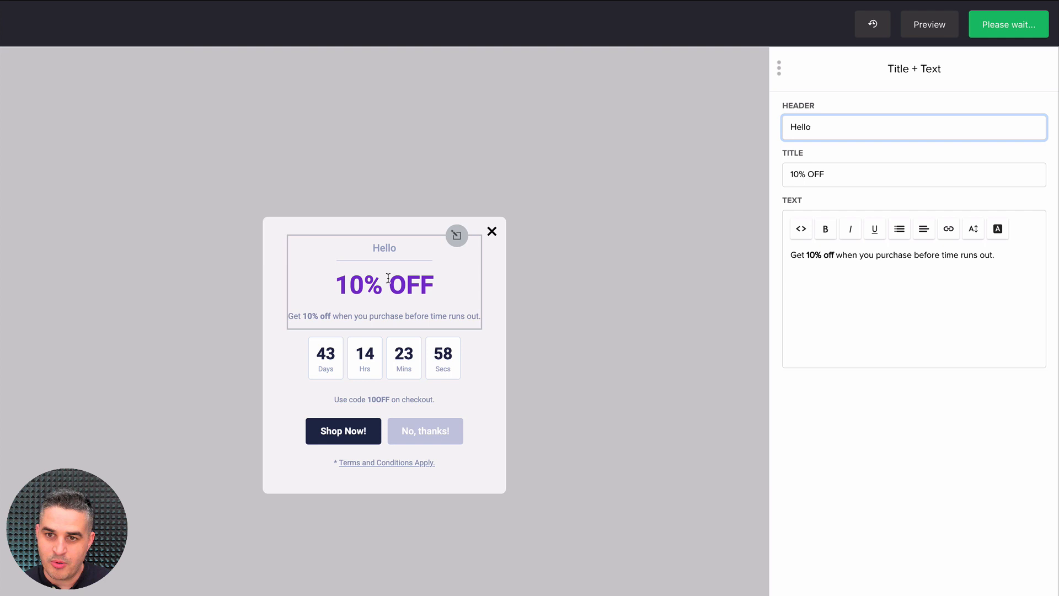
pyautogui.click(912, 296)
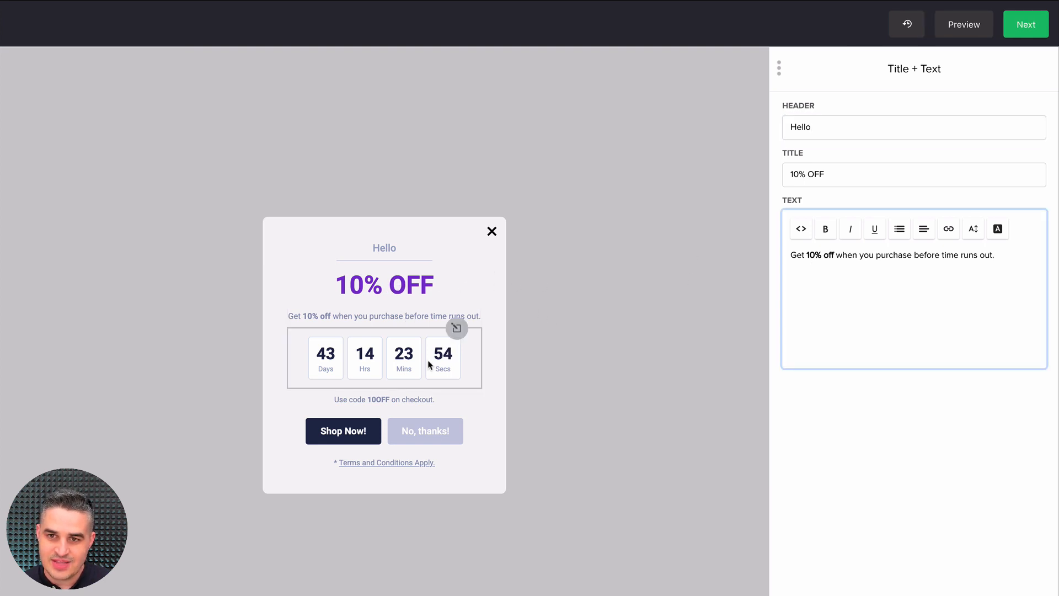
# - Set the countdown expiry to 2019-06-26 at 11:55:55, leaving 49 days remaining
pyautogui.click(455, 329)
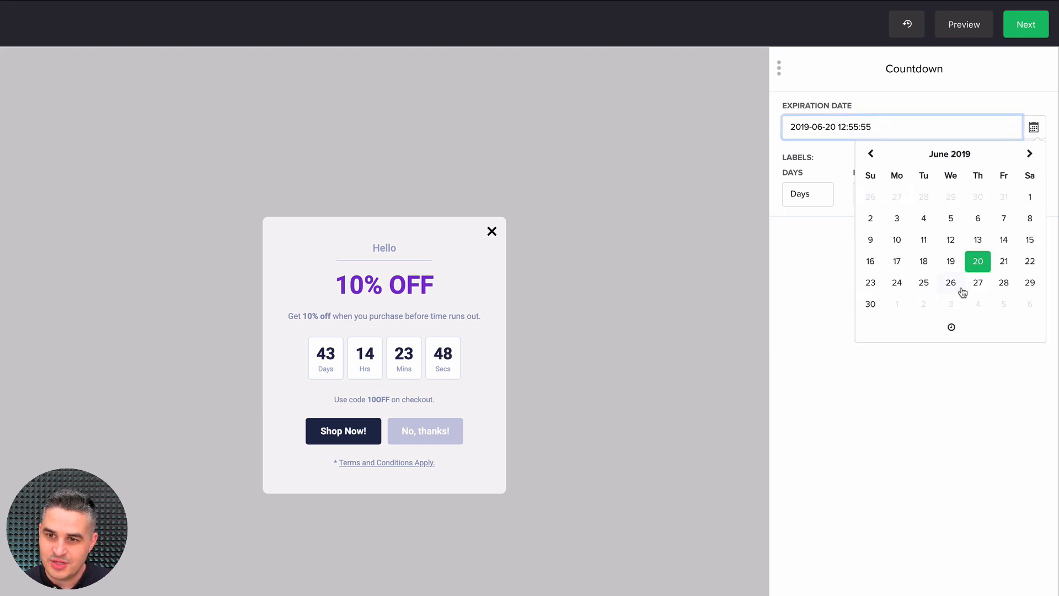
pyautogui.click(950, 283)
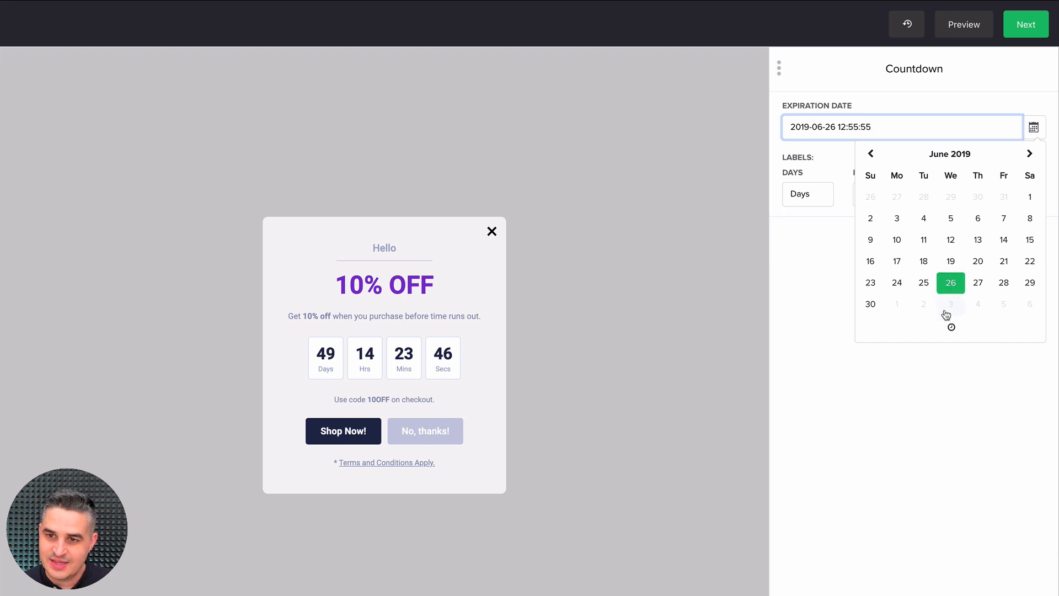
pyautogui.click(949, 327)
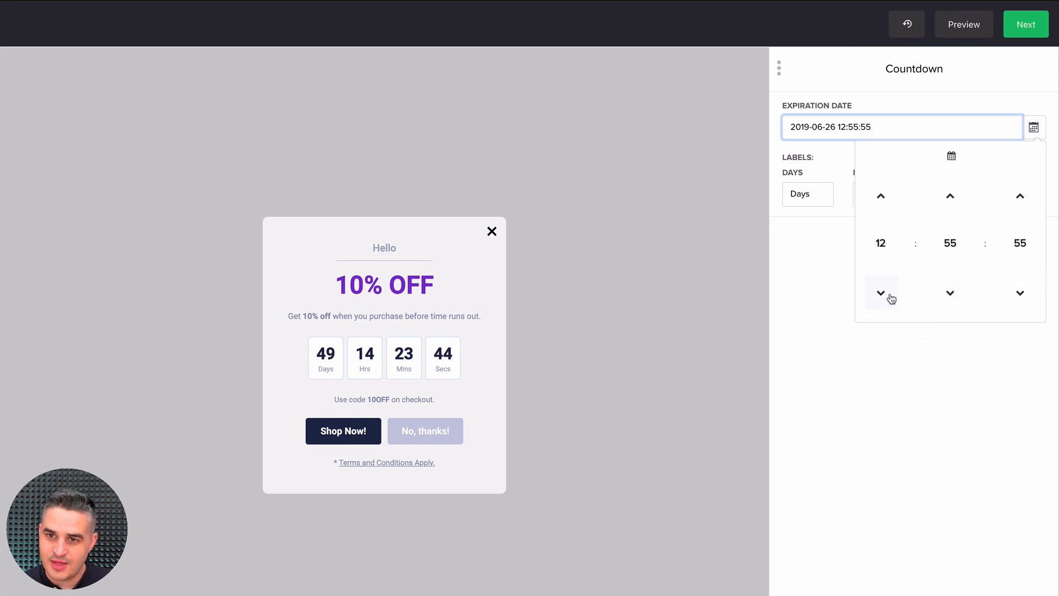
pyautogui.click(880, 293)
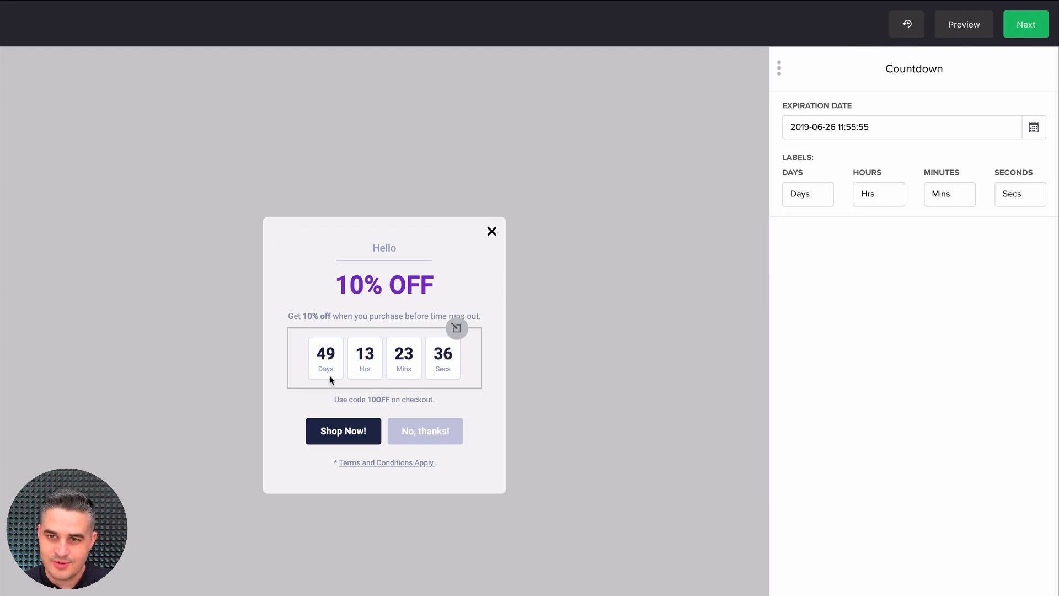
pyautogui.moveTo(477, 391)
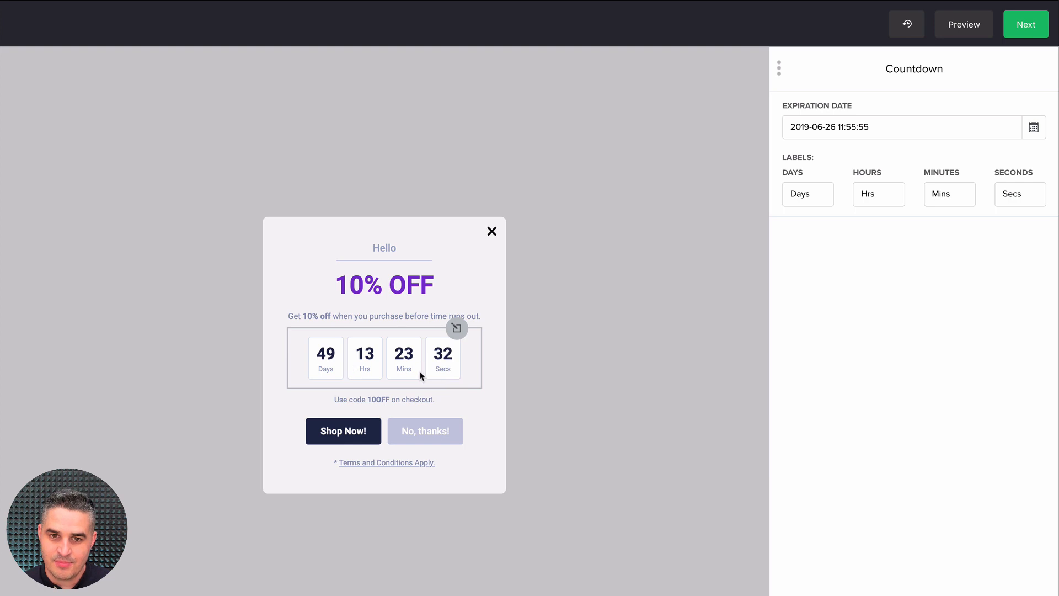
pyautogui.moveTo(798, 215)
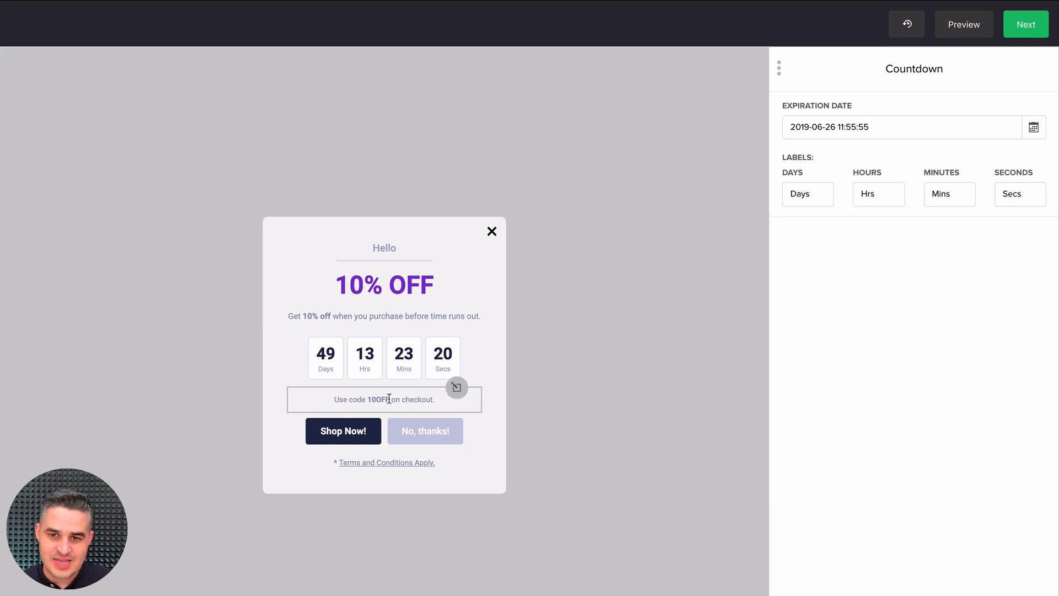
pyautogui.click(383, 399)
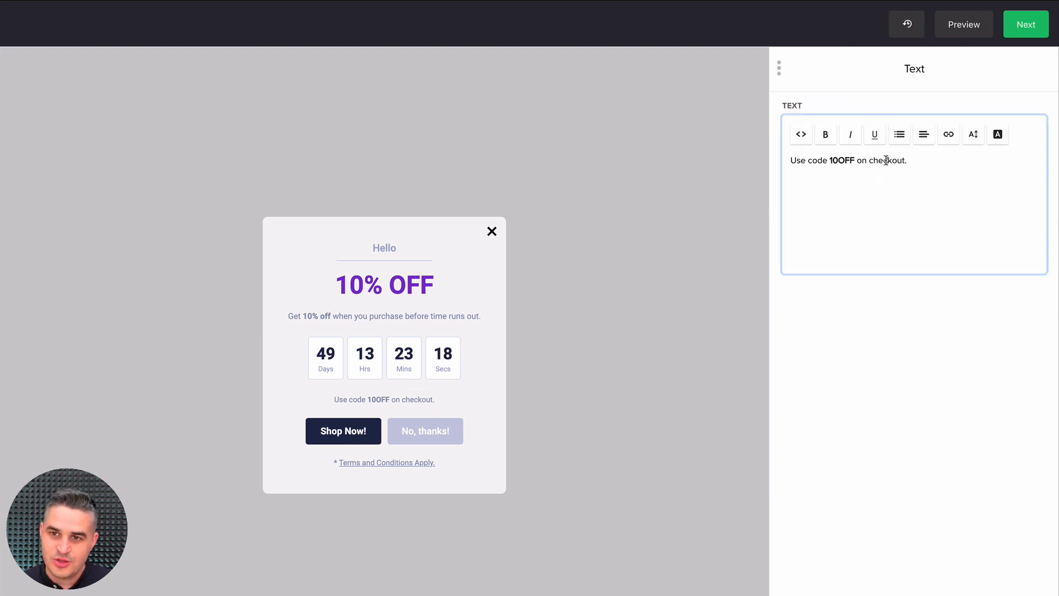
pyautogui.click(949, 134)
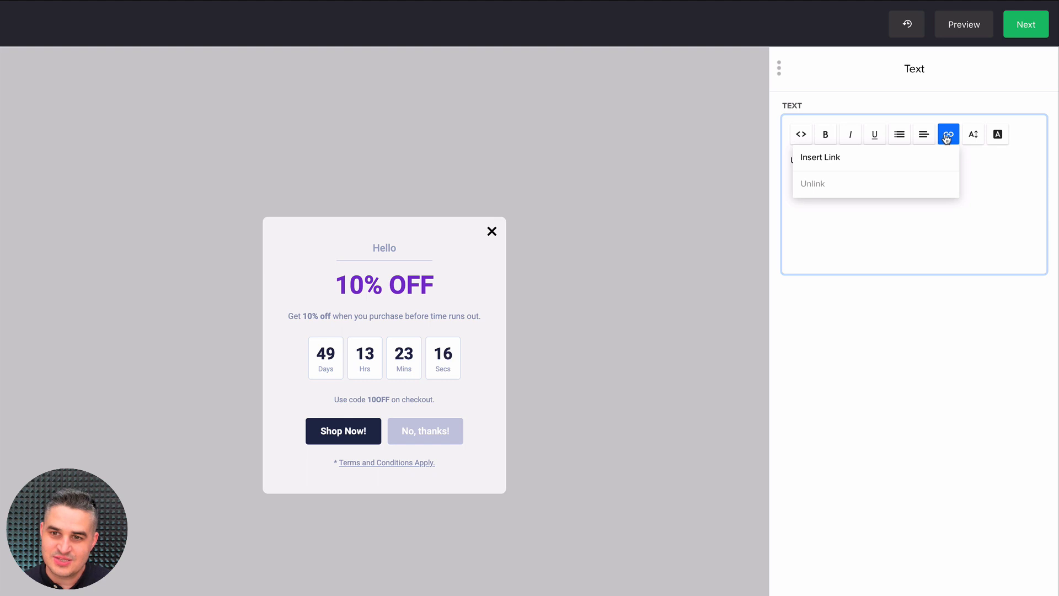
pyautogui.click(820, 156)
pyautogui.write('www.mailerlite.com')
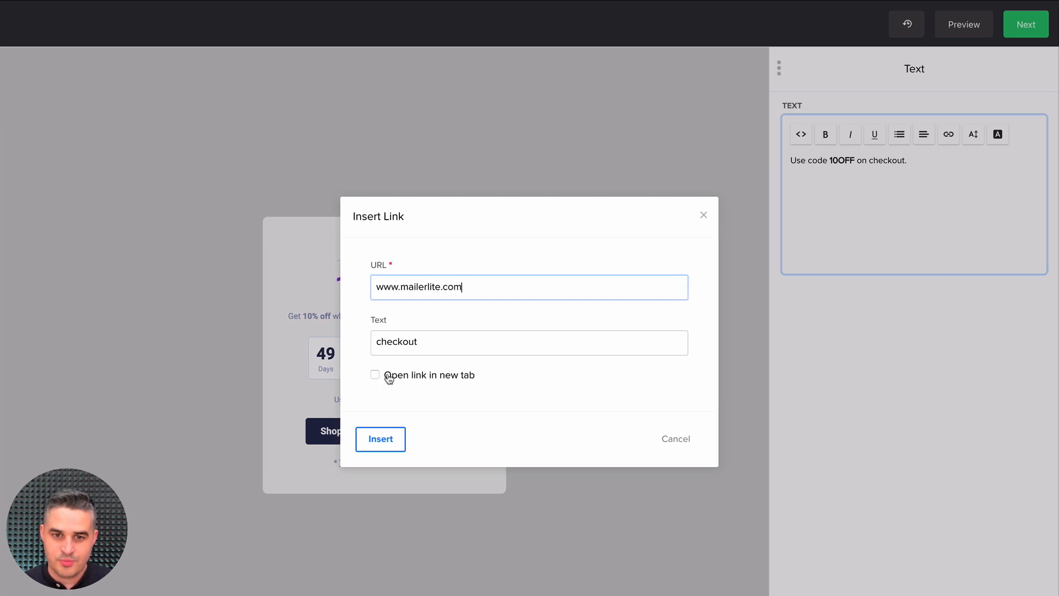
pyautogui.click(375, 375)
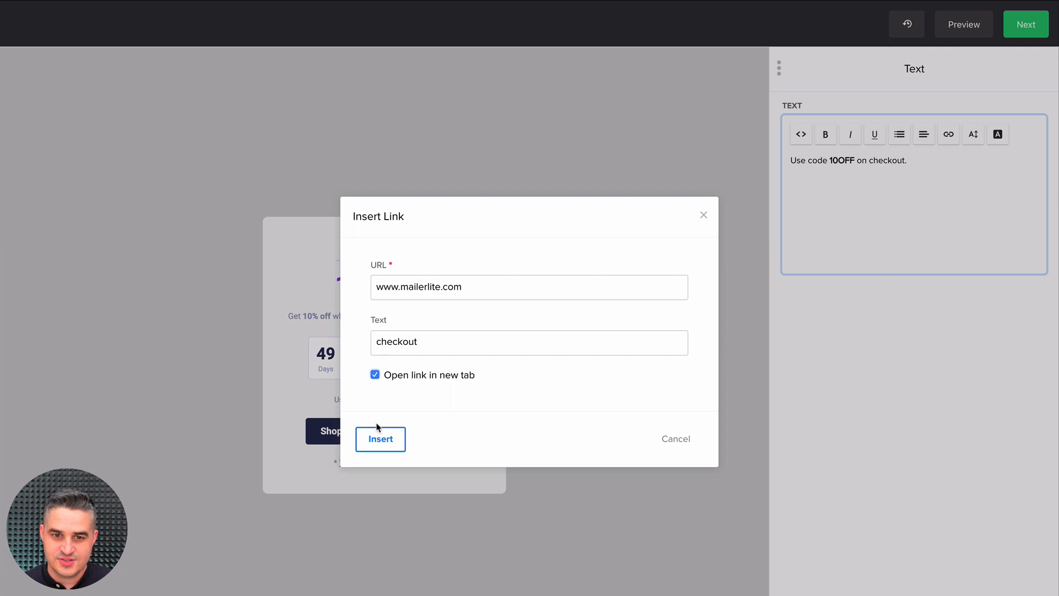
pyautogui.click(380, 439)
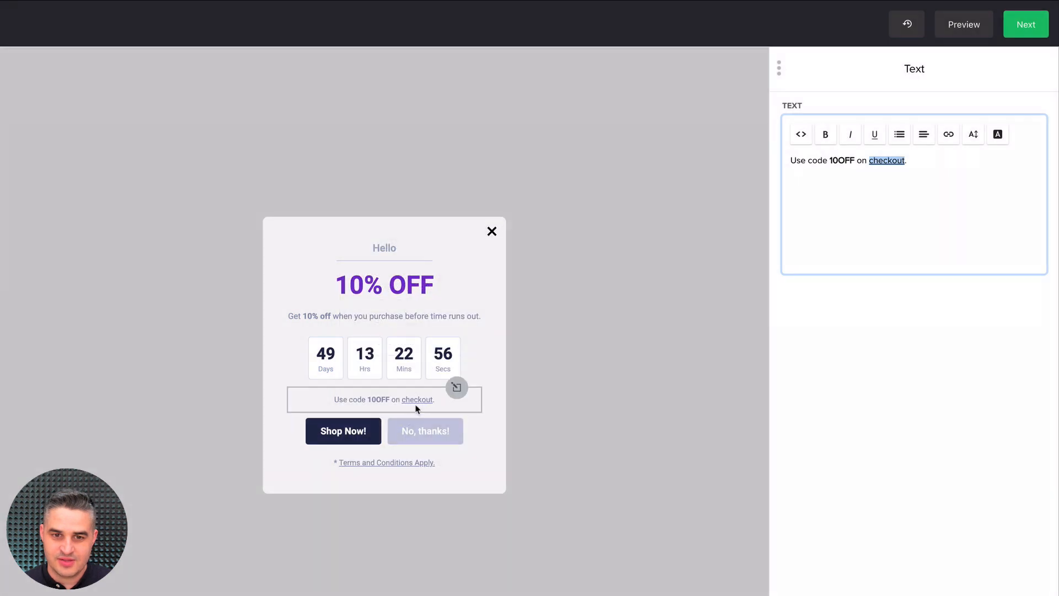
pyautogui.click(1024, 24)
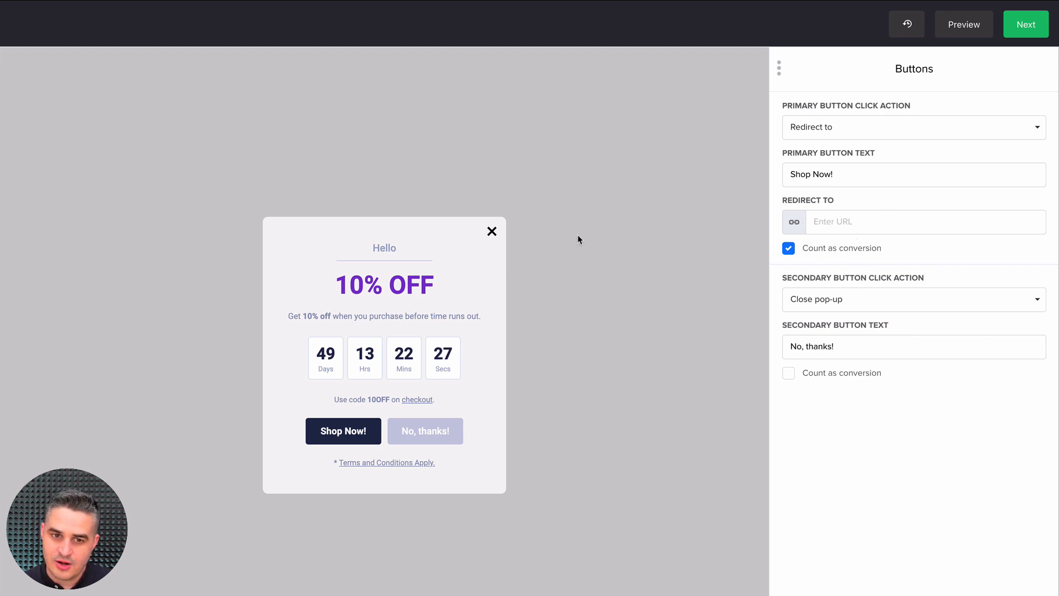
pyautogui.moveTo(638, 186)
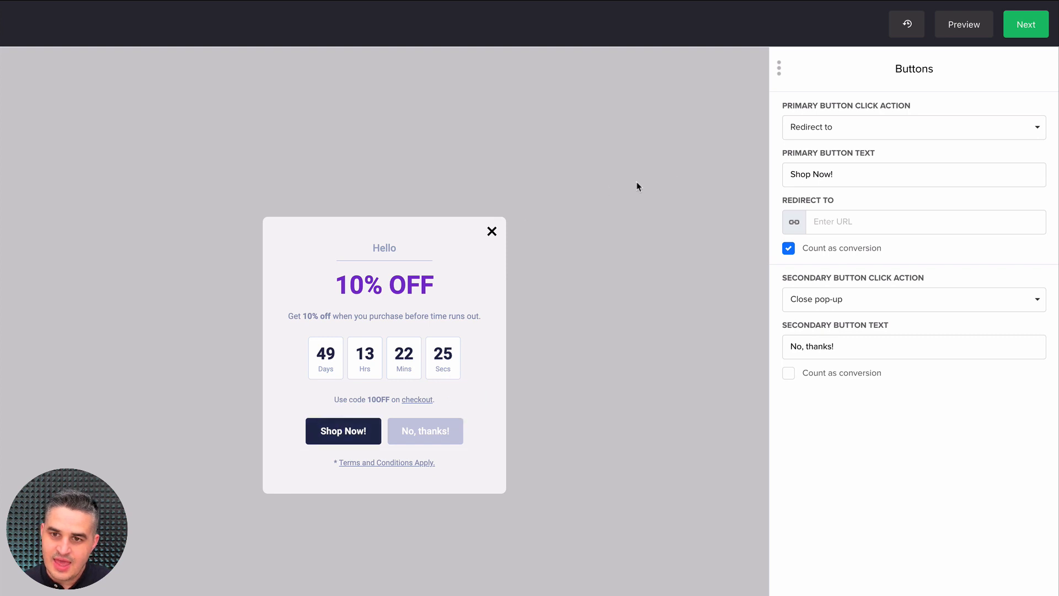
pyautogui.moveTo(810, 329)
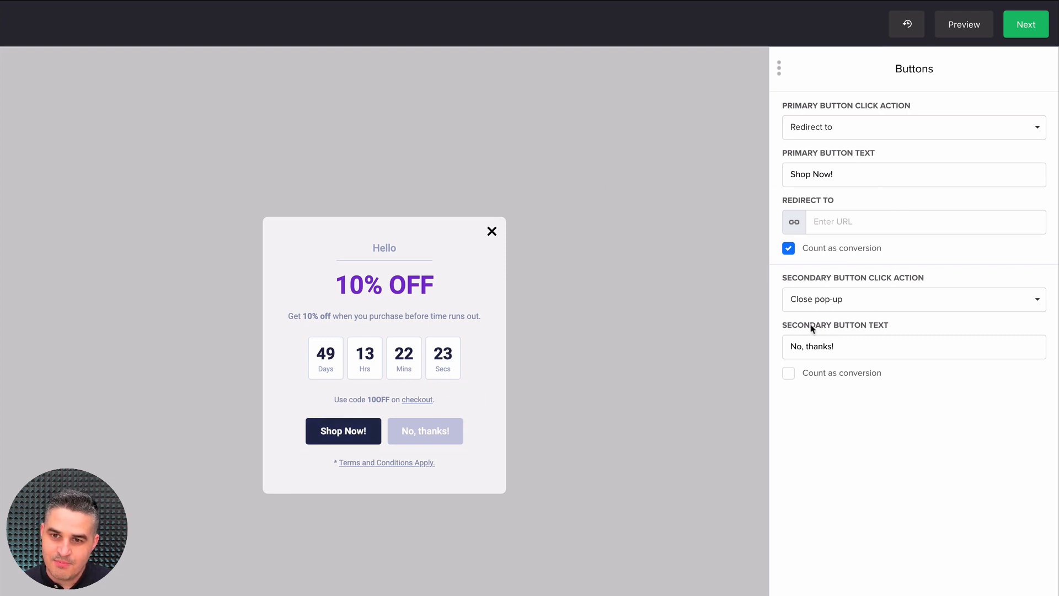
pyautogui.moveTo(527, 414)
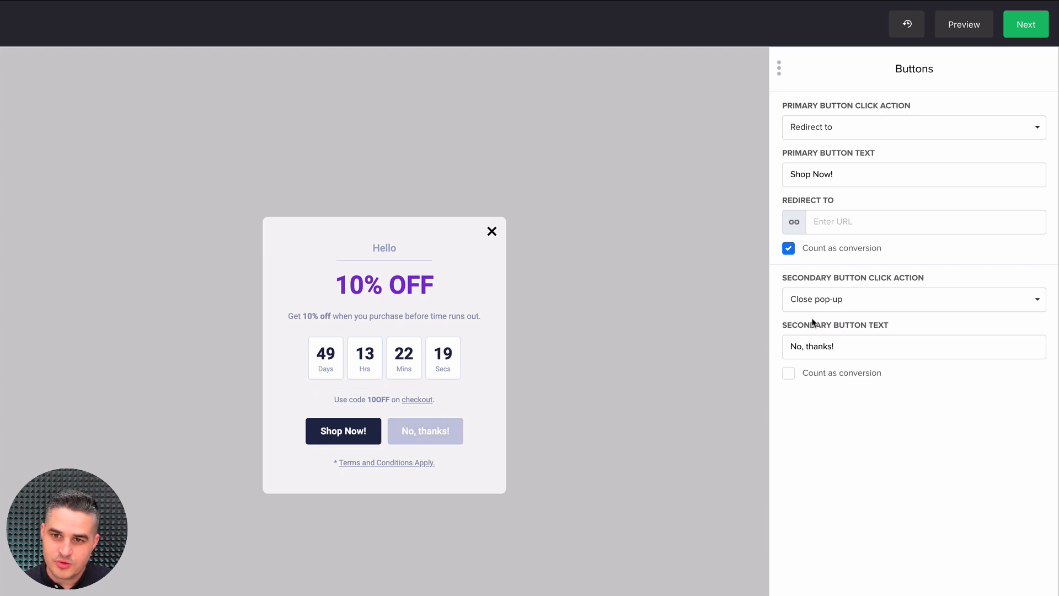
# - Keep the secondary button's action as closing the pop-up and relabel it 'No!'
pyautogui.click(912, 299)
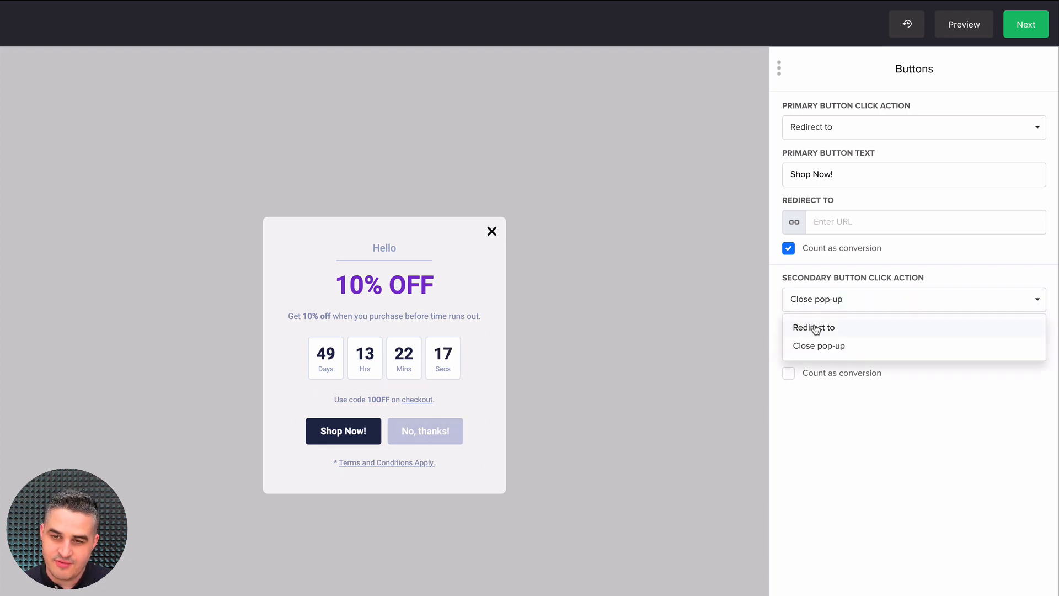
pyautogui.click(817, 345)
pyautogui.write('No!')
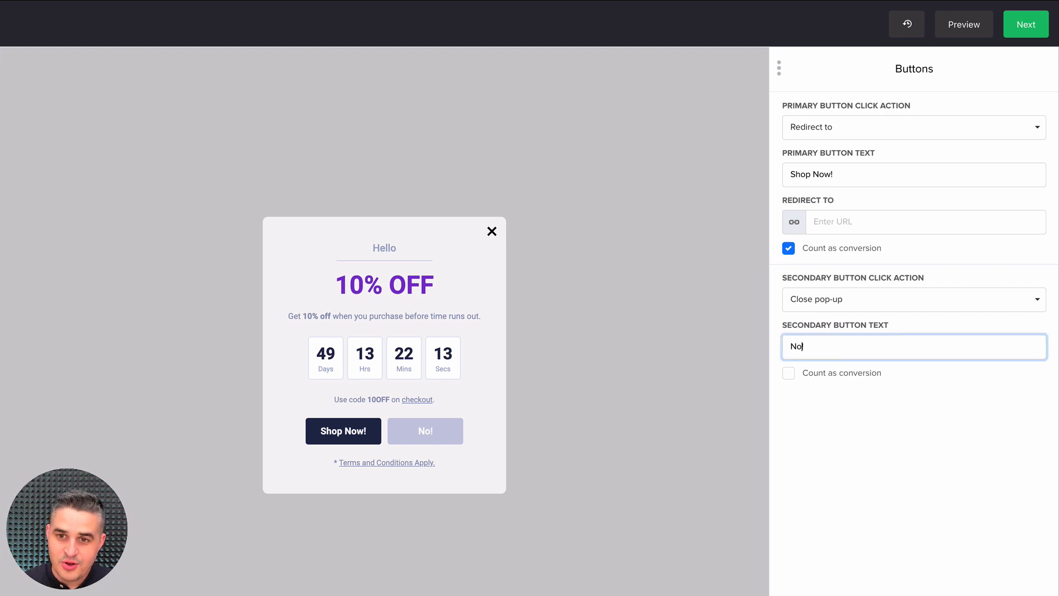
pyautogui.scroll(-3)
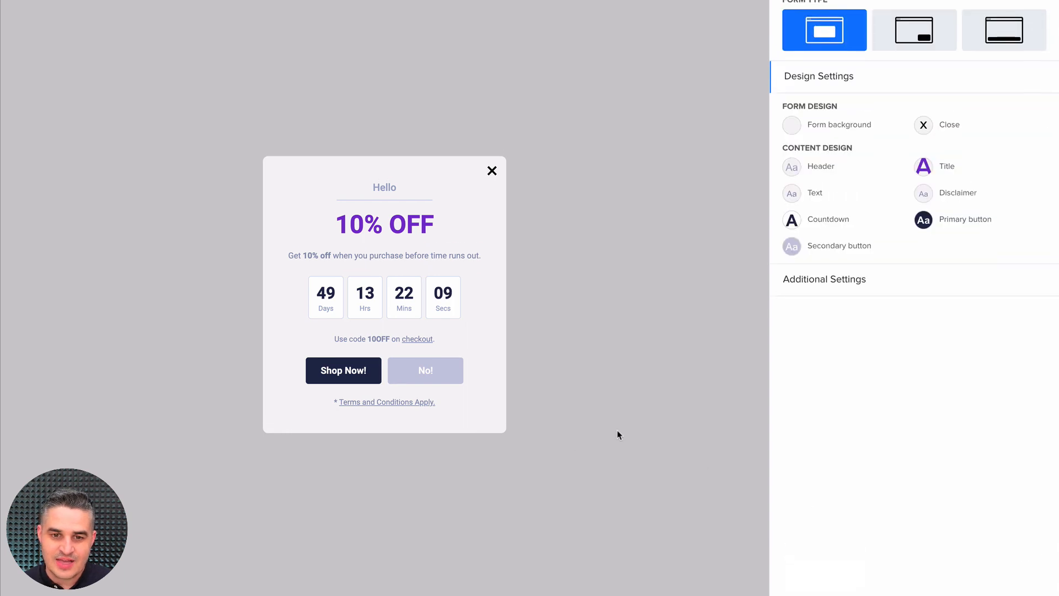
# - Delete the 'Use code 10OFF on checkout.' text and continue to the Behaviour step
pyautogui.click(387, 401)
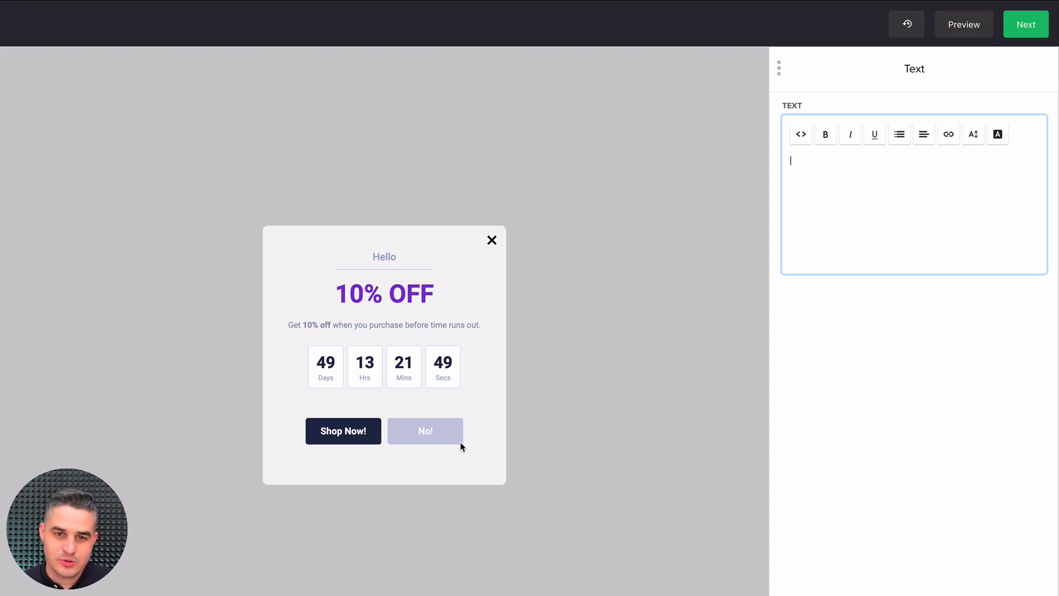
pyautogui.scroll(-3)
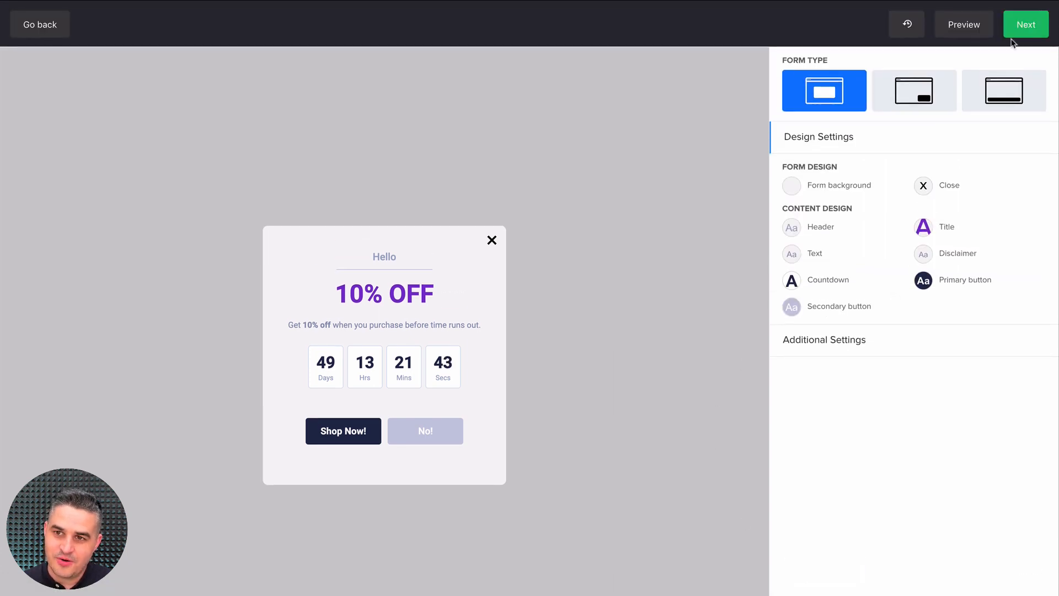
pyautogui.click(1024, 24)
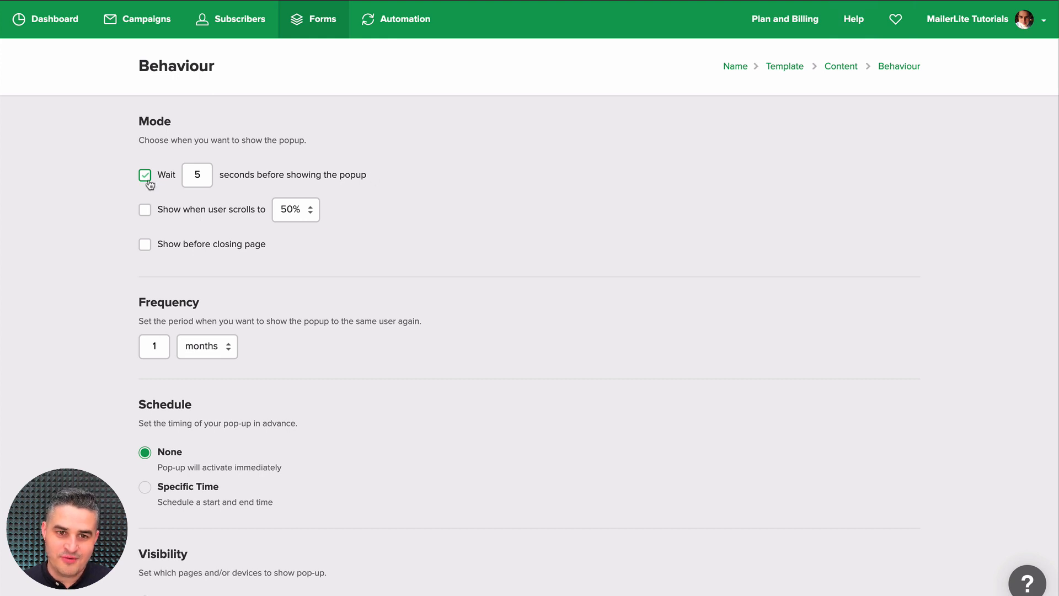
# - Also trigger the pop-up at 50% scroll and set its frequency to always show
pyautogui.scroll(-3)
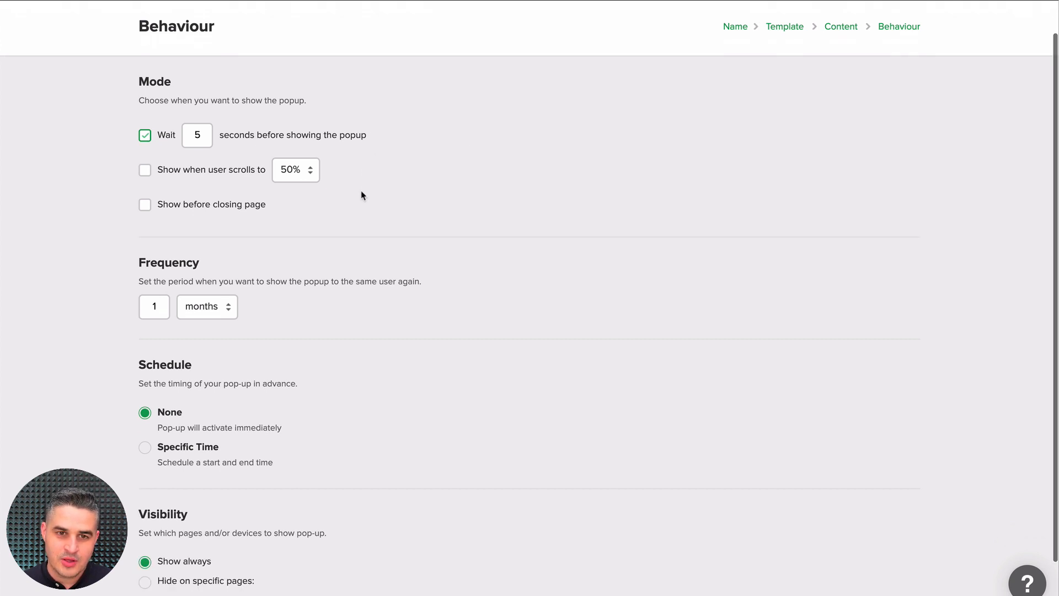
pyautogui.scroll(-3)
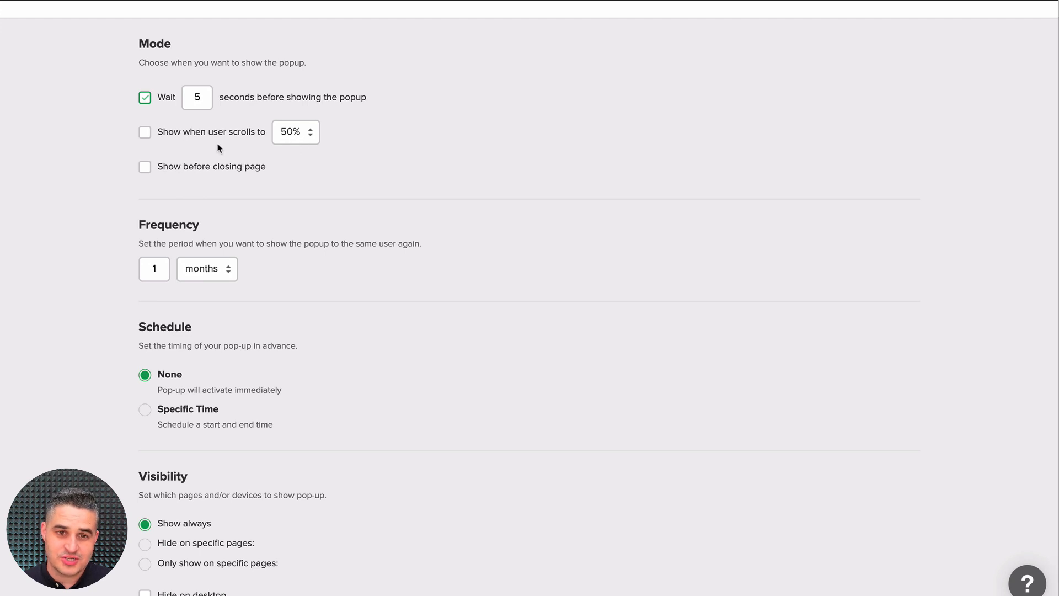
pyautogui.moveTo(253, 135)
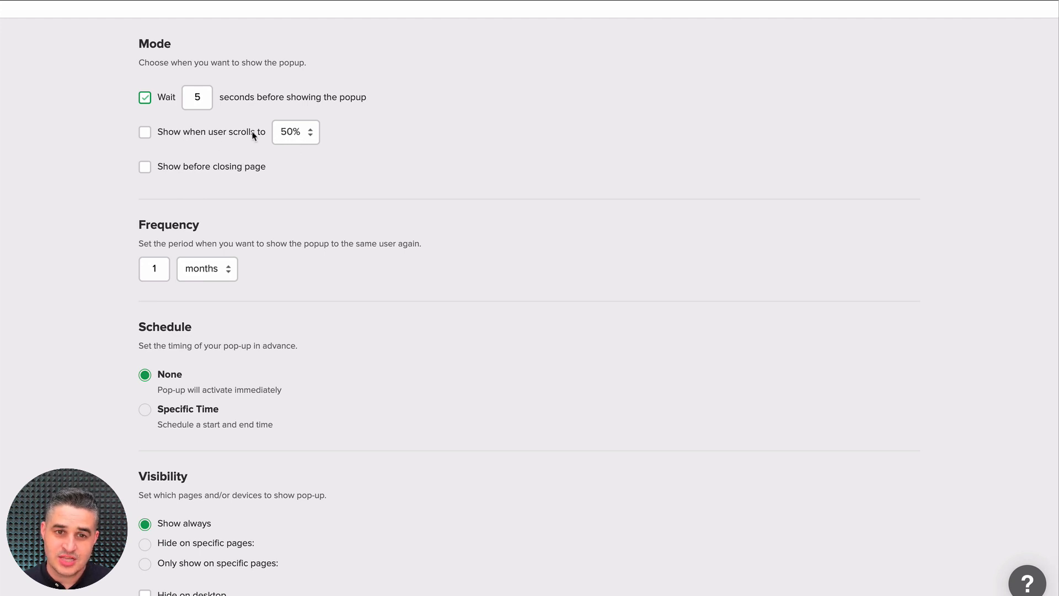
pyautogui.moveTo(292, 140)
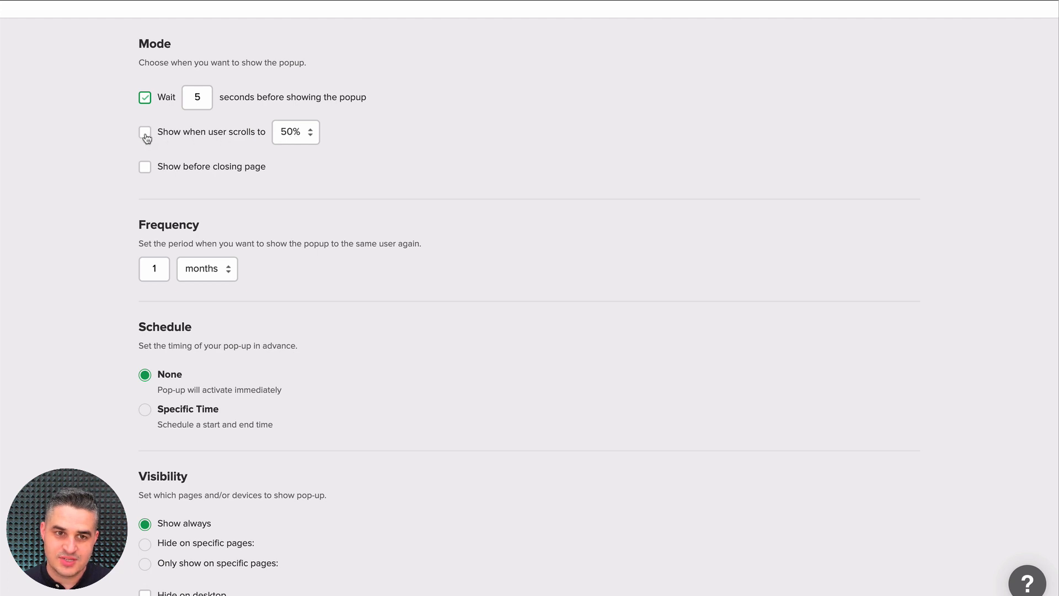
pyautogui.click(145, 131)
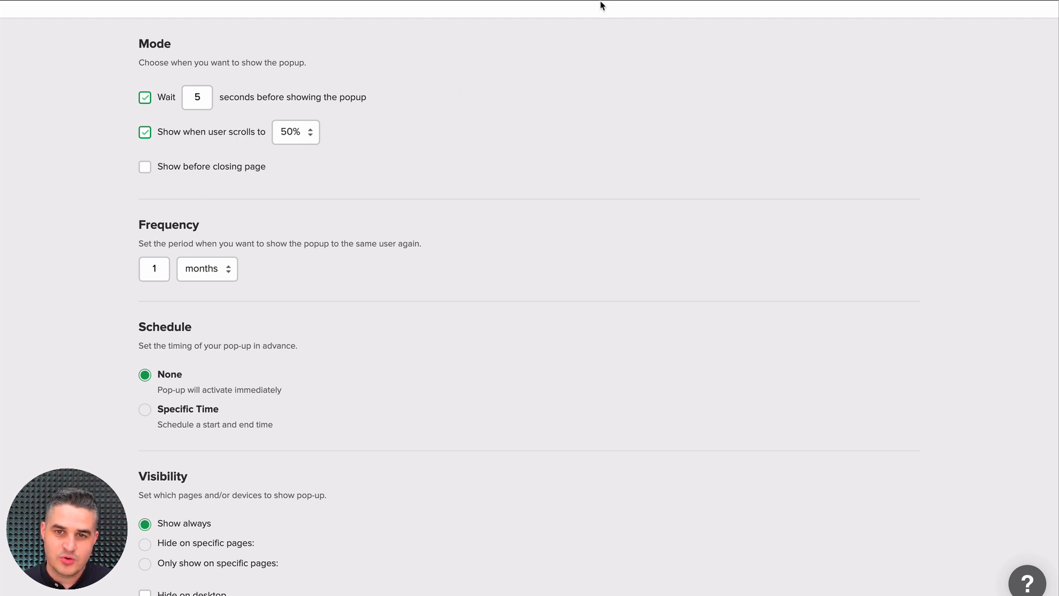
pyautogui.moveTo(389, 231)
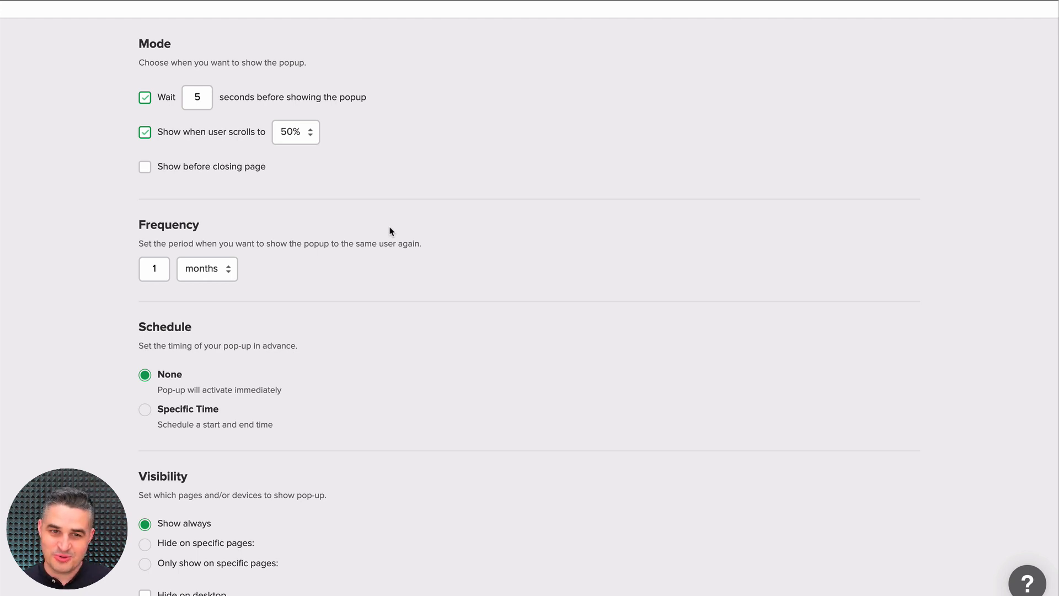
pyautogui.click(206, 269)
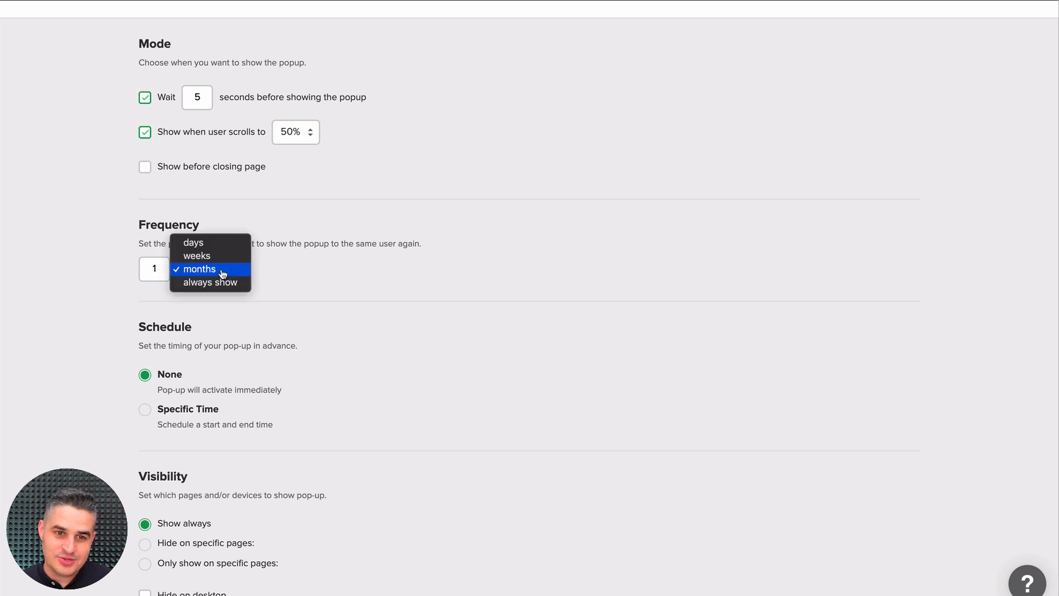
pyautogui.click(210, 282)
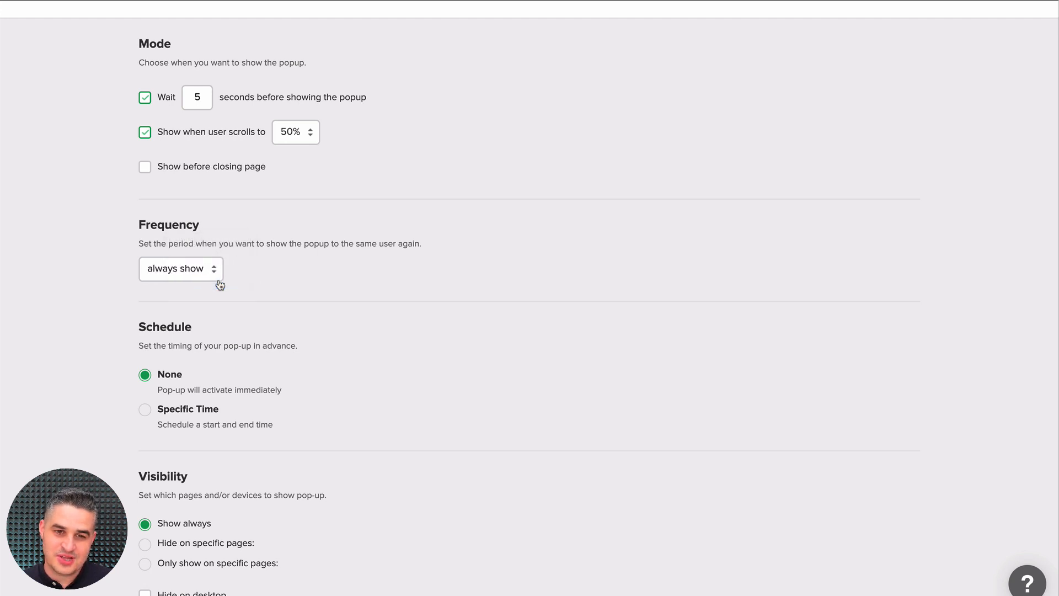
pyautogui.moveTo(321, 283)
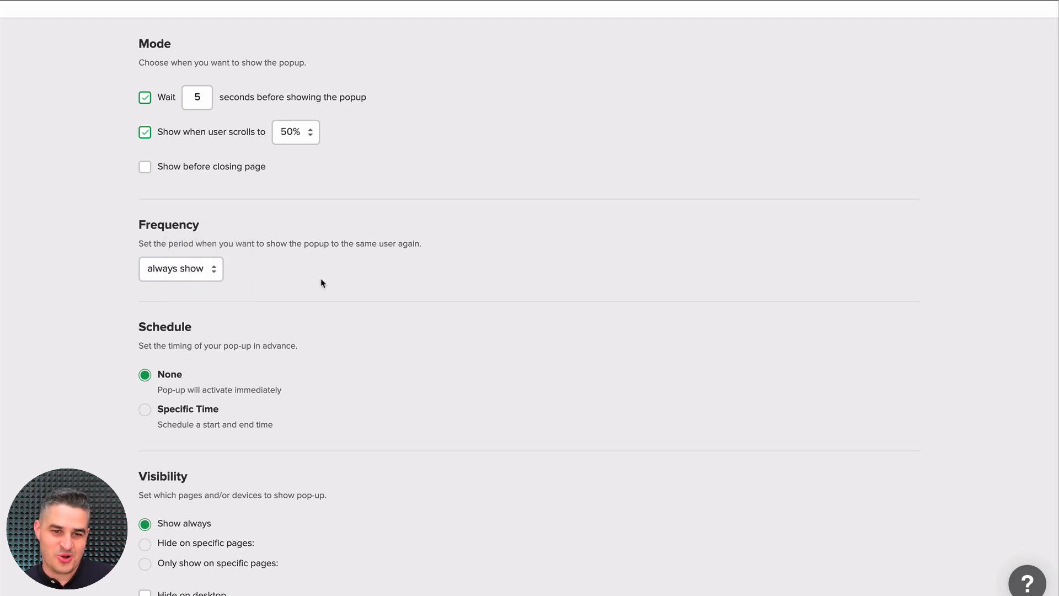
pyautogui.scroll(-3)
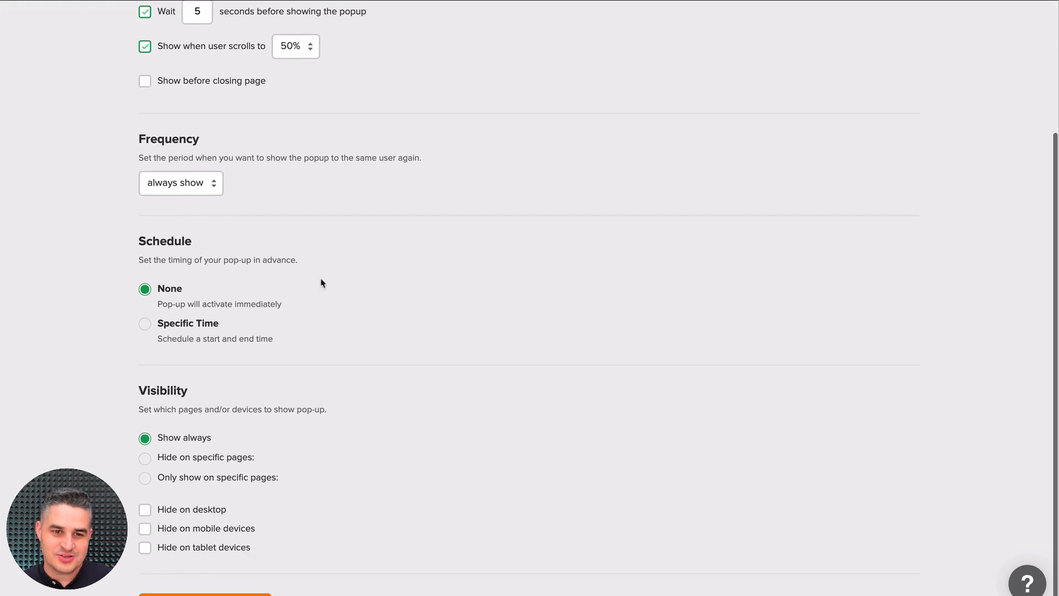
pyautogui.scroll(-3)
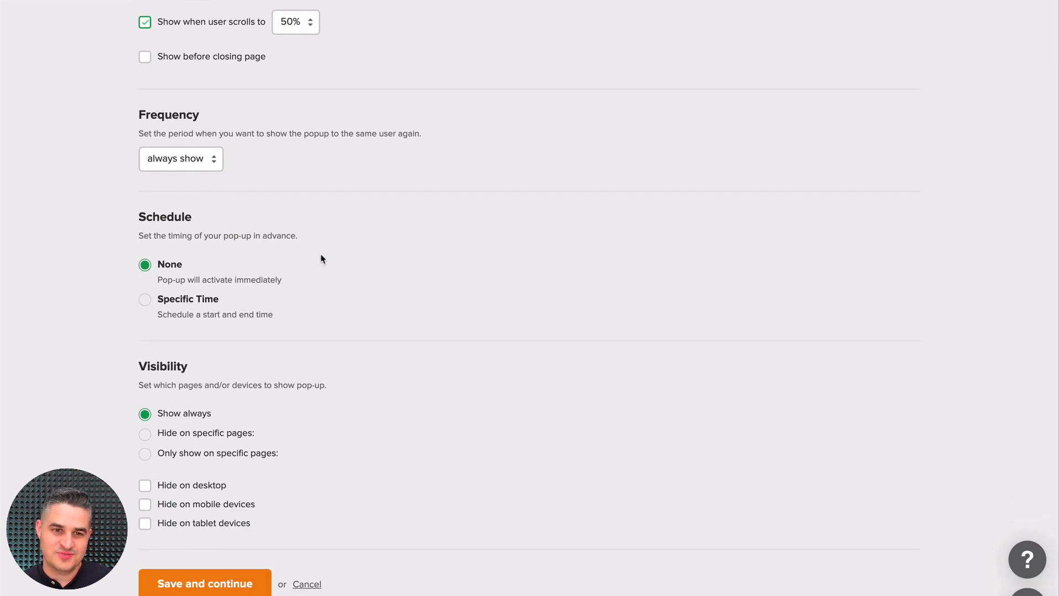
pyautogui.scroll(-3)
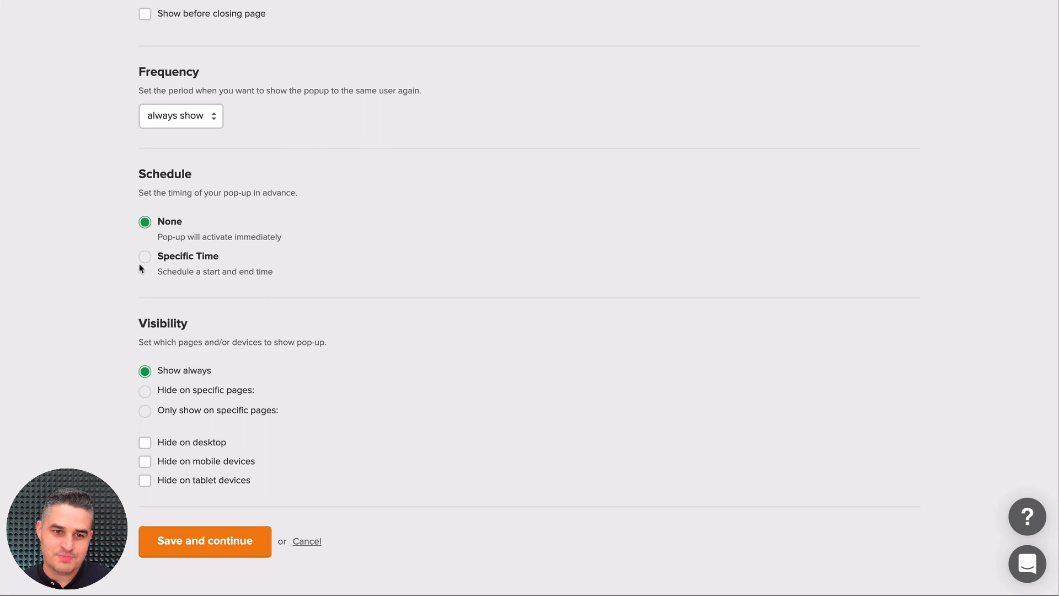
# - Schedule a specific window ending 2019-05-24 at 23:45 and save the behaviour settings
pyautogui.click(145, 256)
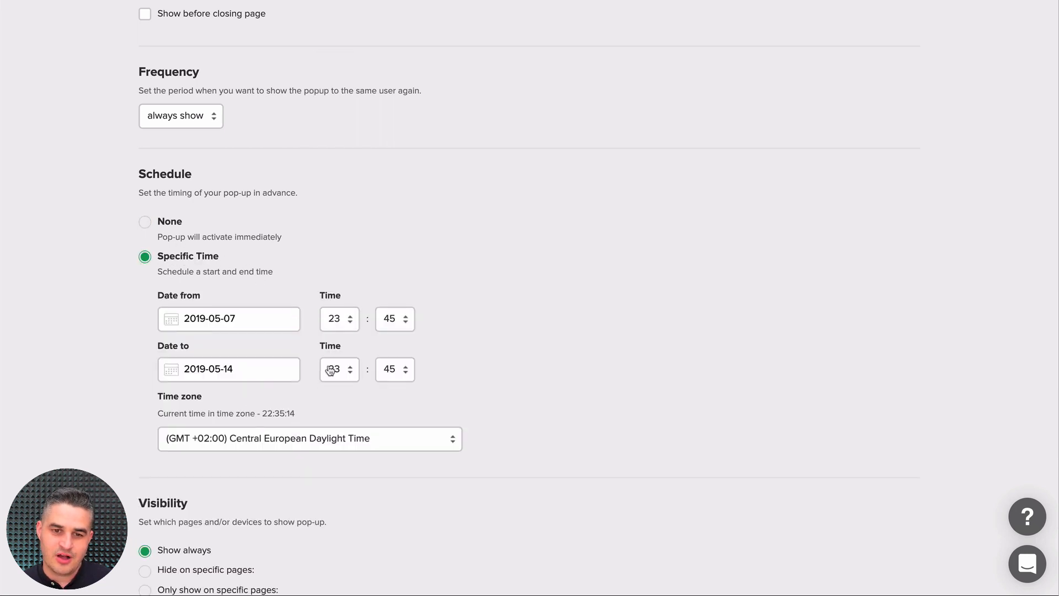
pyautogui.click(228, 368)
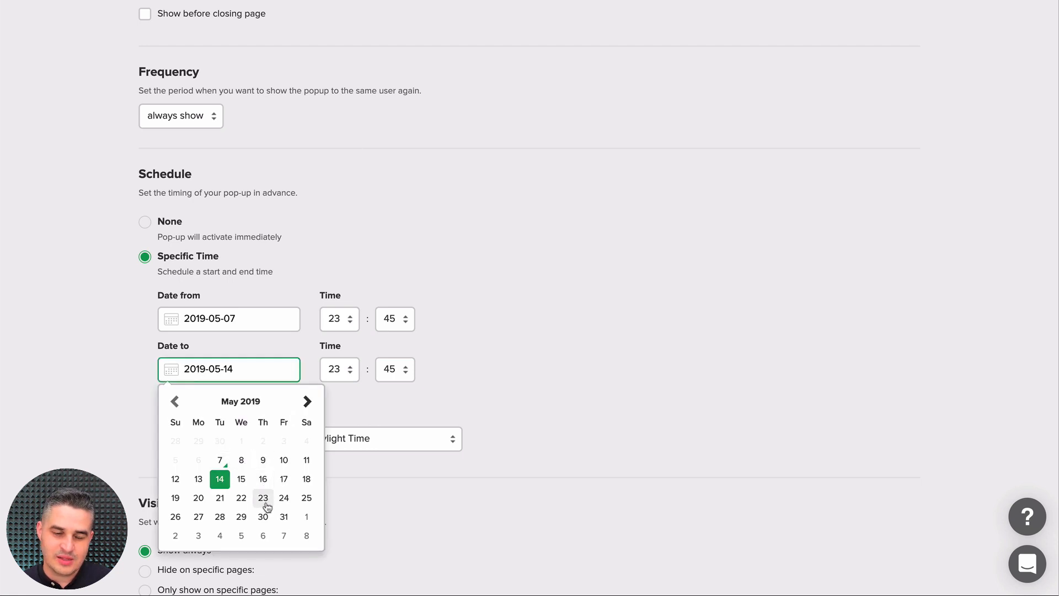
pyautogui.click(263, 498)
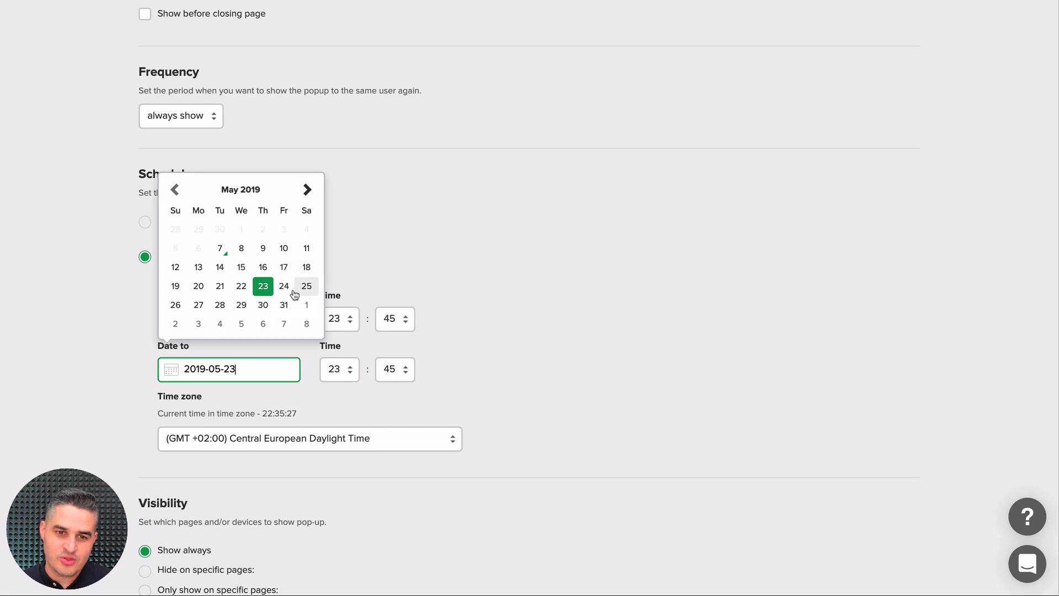
pyautogui.click(283, 286)
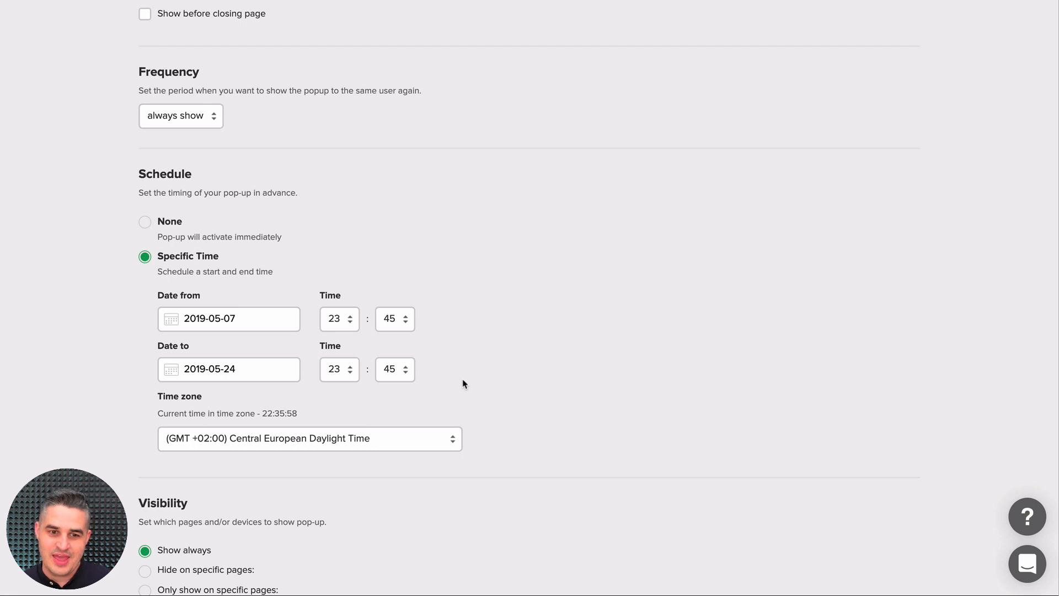
pyautogui.scroll(-3)
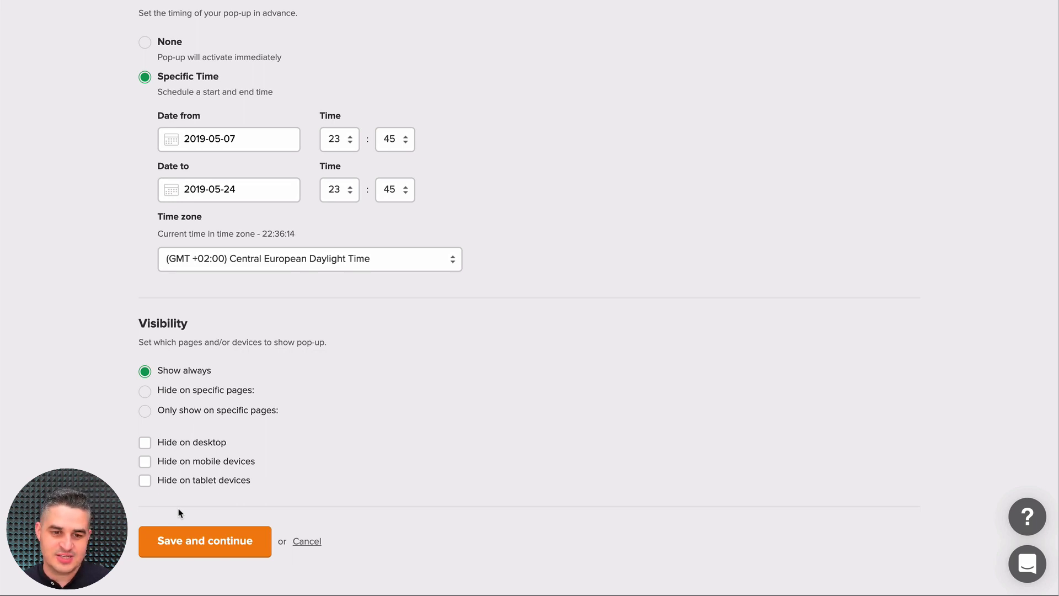
pyautogui.click(205, 541)
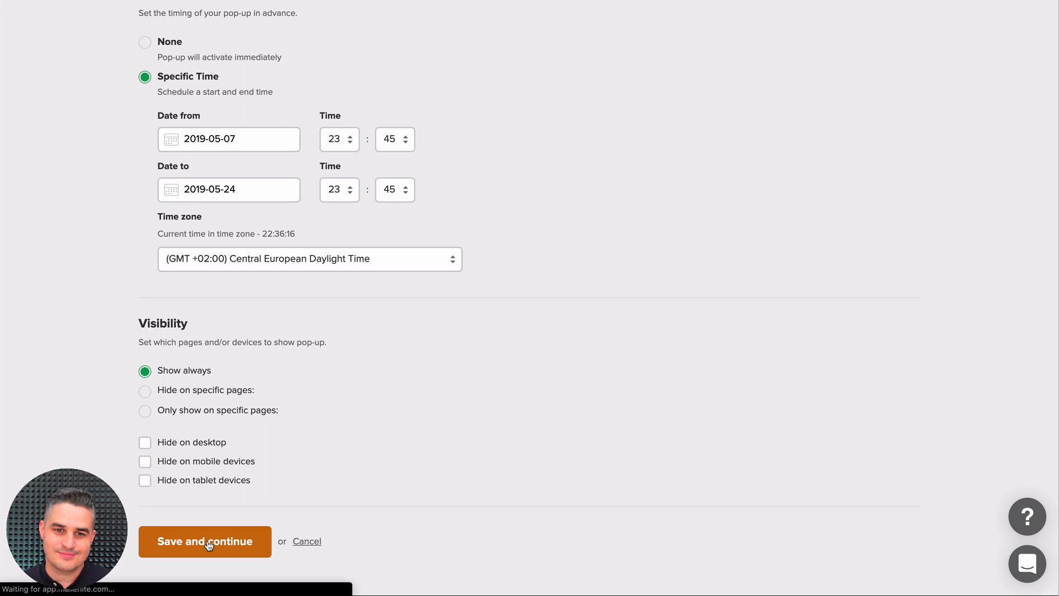
# - Continue past the Install tracker JavaScript snippet with Next
pyautogui.click(205, 540)
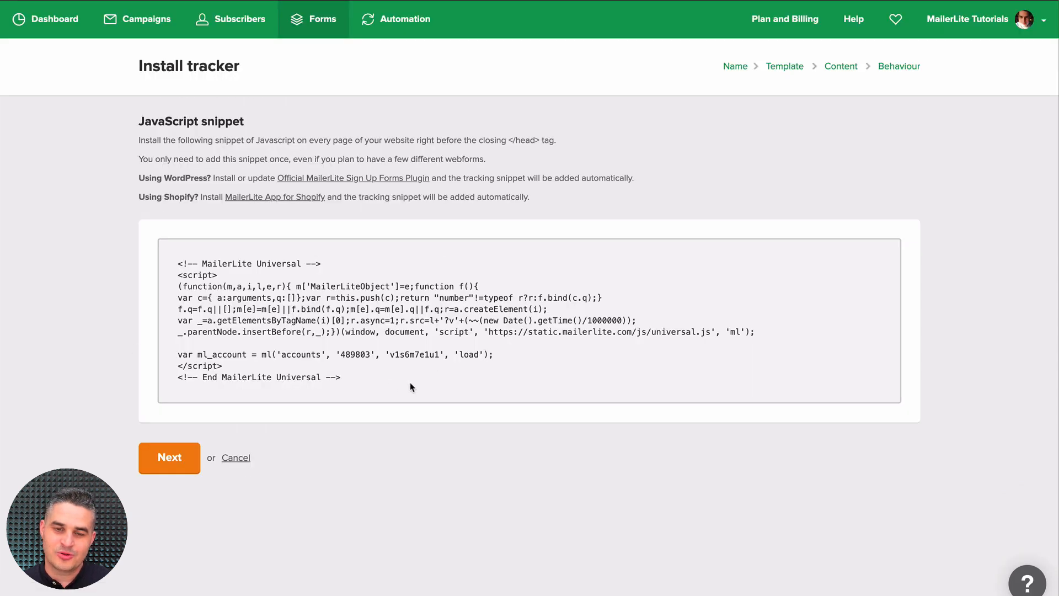
pyautogui.moveTo(308, 304)
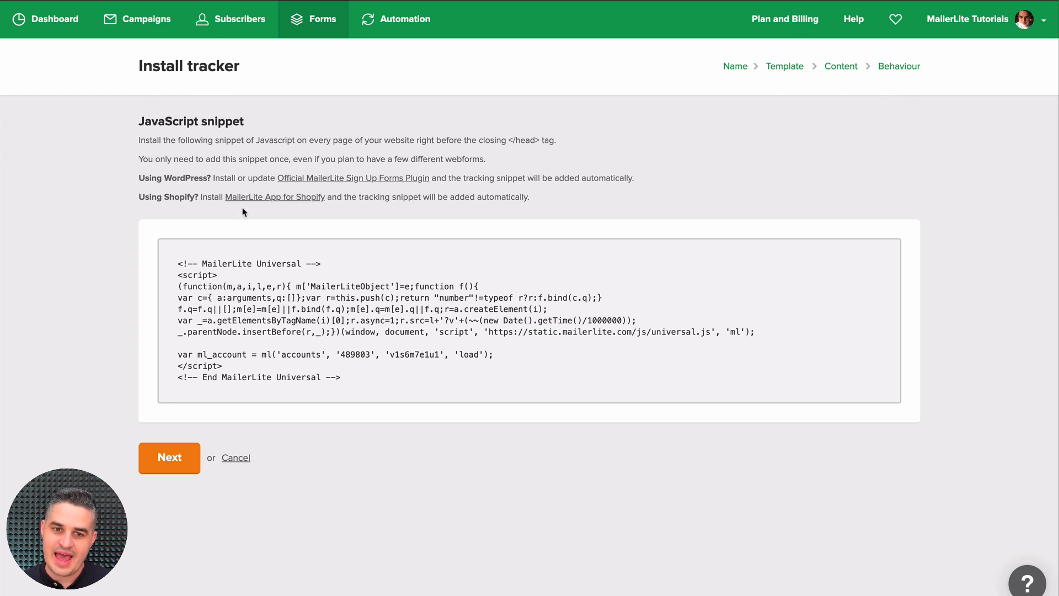
pyautogui.moveTo(300, 330)
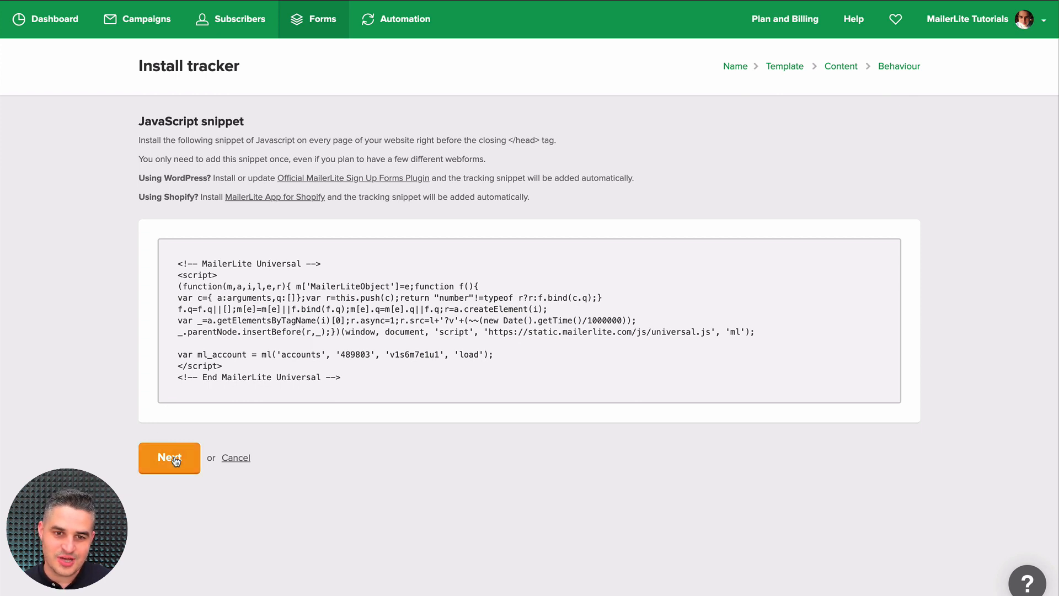
# - Finish the tracker step and show the 'Show promotion on click event' code in the settings summary
pyautogui.click(169, 457)
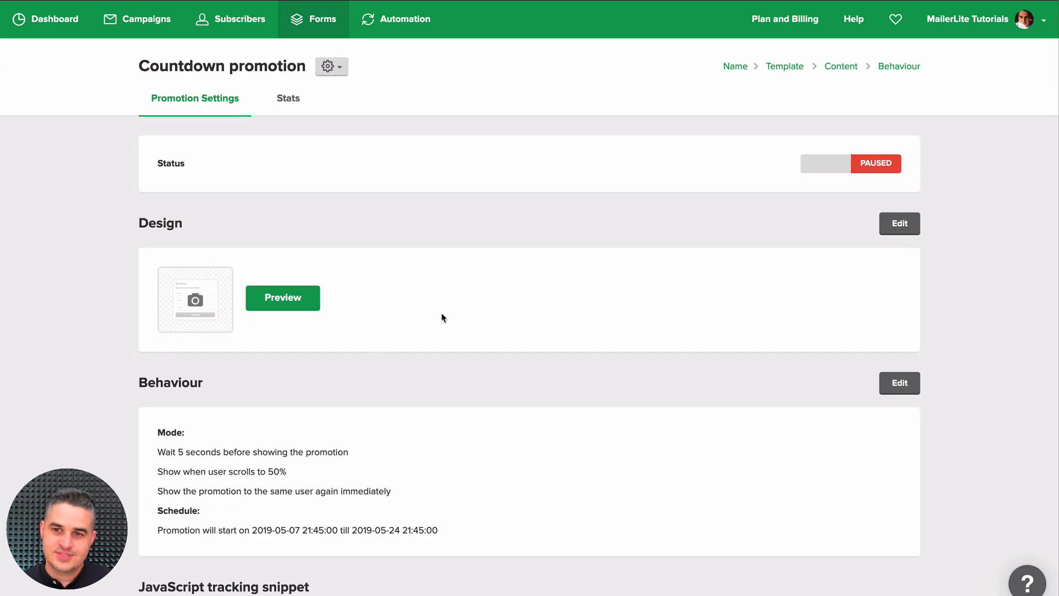
pyautogui.moveTo(849, 168)
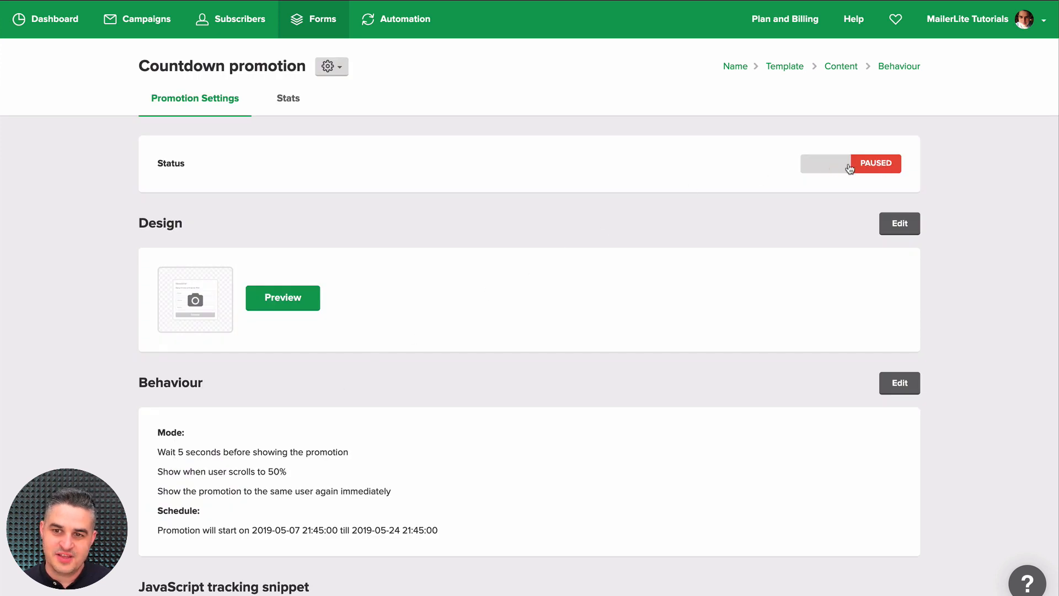
pyautogui.moveTo(424, 295)
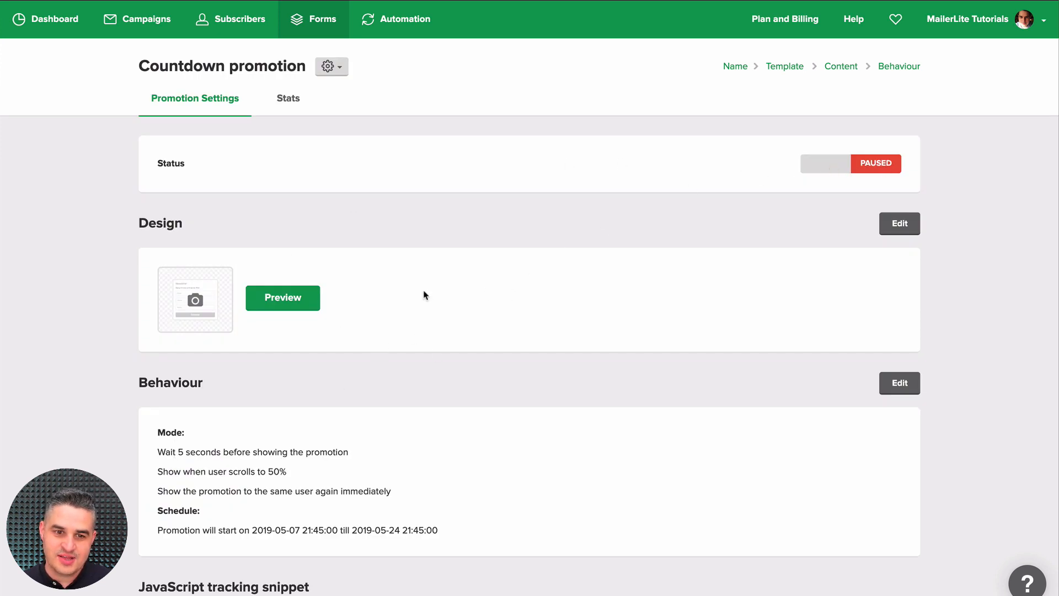
pyautogui.scroll(-3)
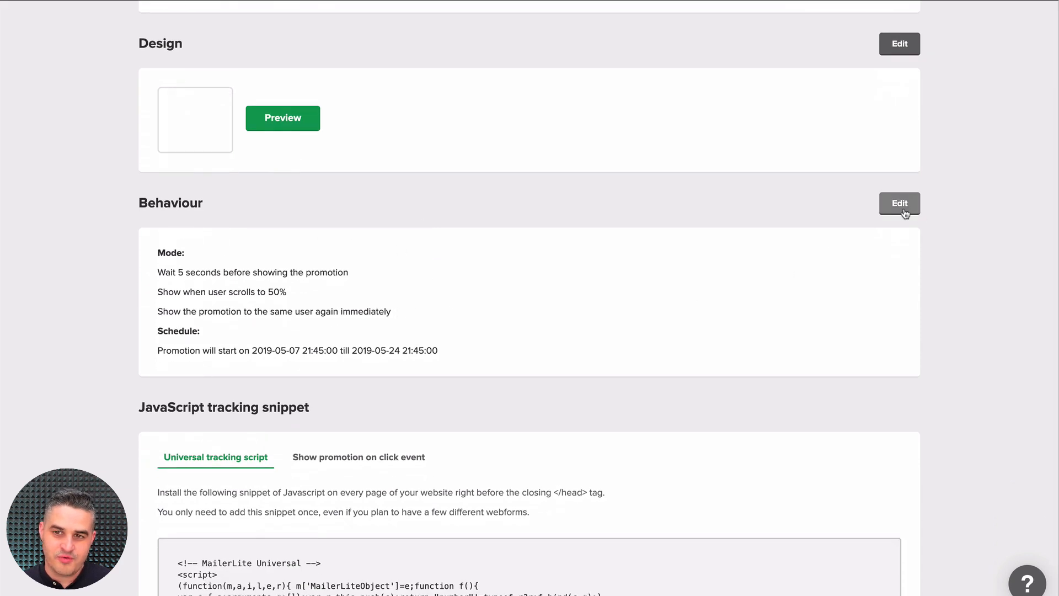
pyautogui.scroll(-3)
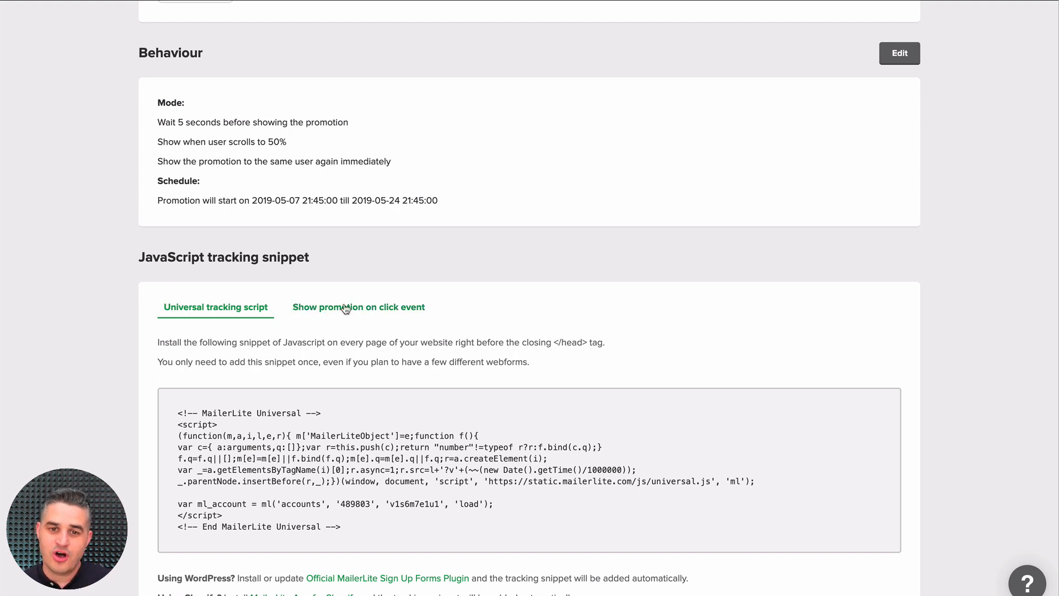
pyautogui.click(357, 307)
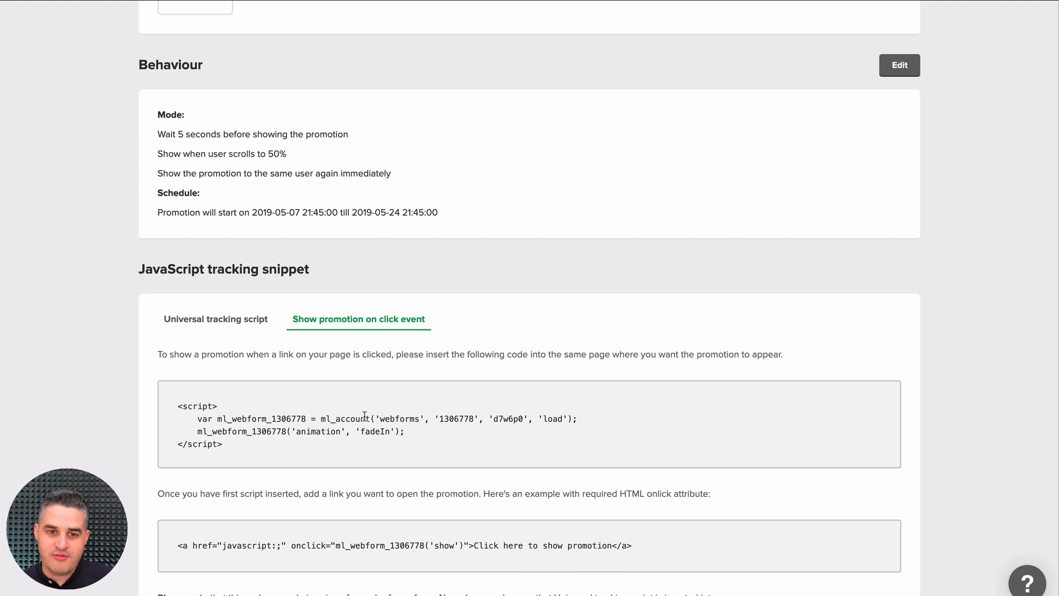
pyautogui.moveTo(461, 386)
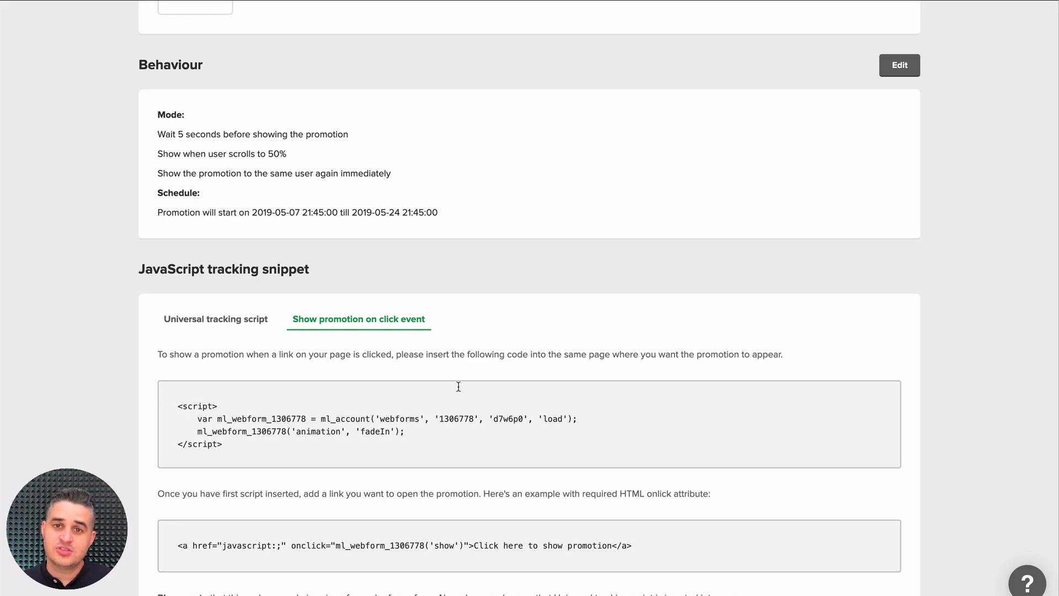
pyautogui.moveTo(391, 363)
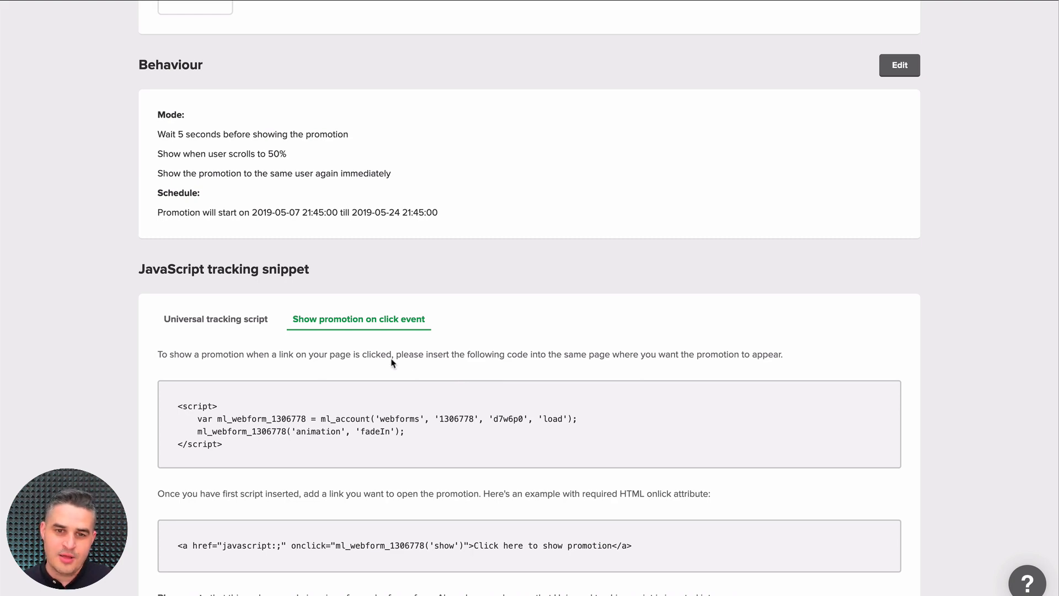
pyautogui.scroll(3)
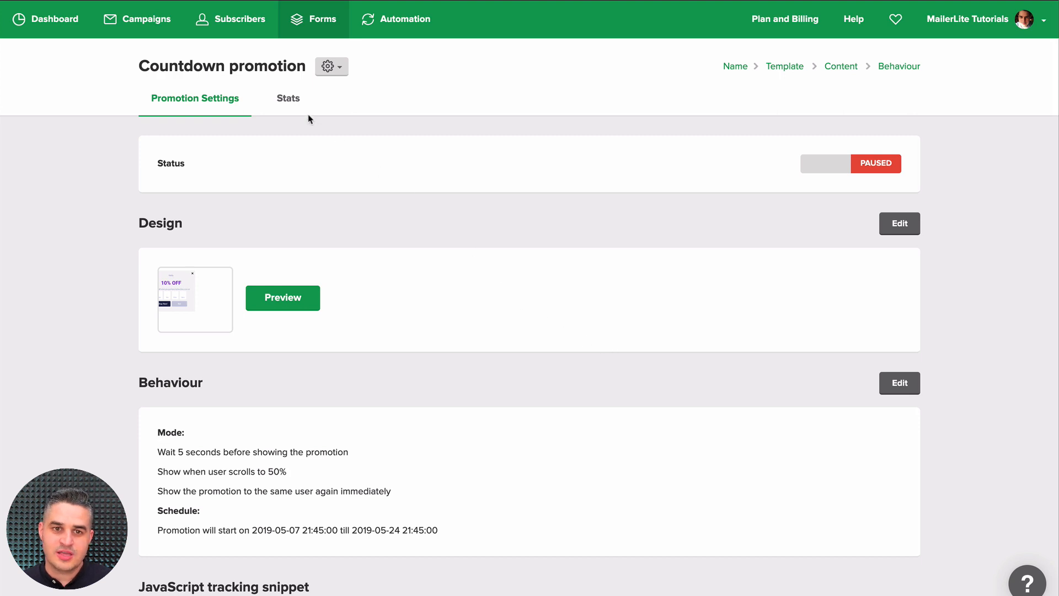
# - View the Countdown promotion's Stats: 0 conversions, 0 impressions, 0.00% conversion rate
pyautogui.click(288, 99)
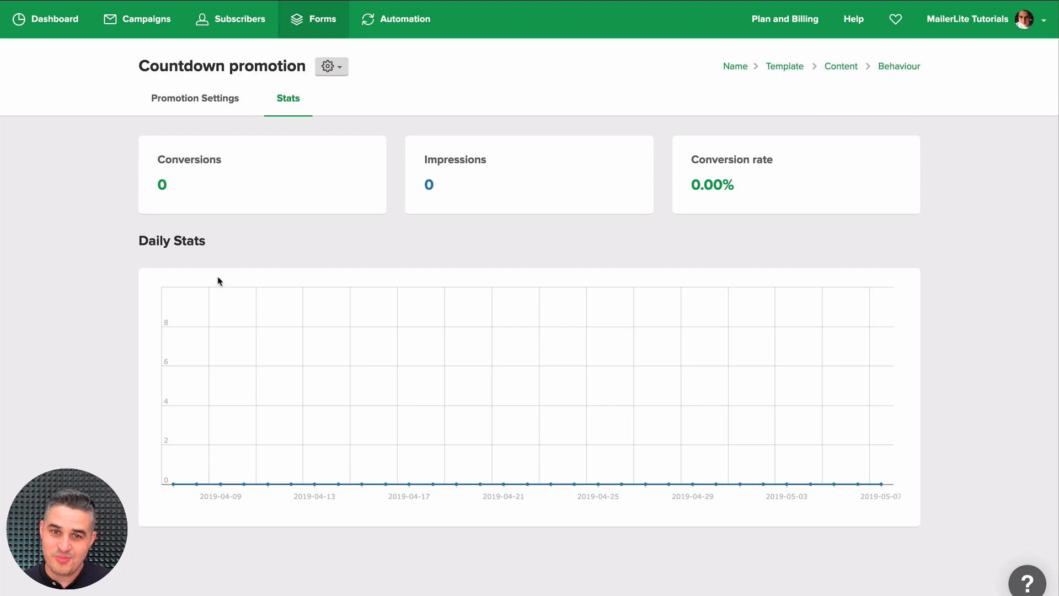
pyautogui.moveTo(177, 197)
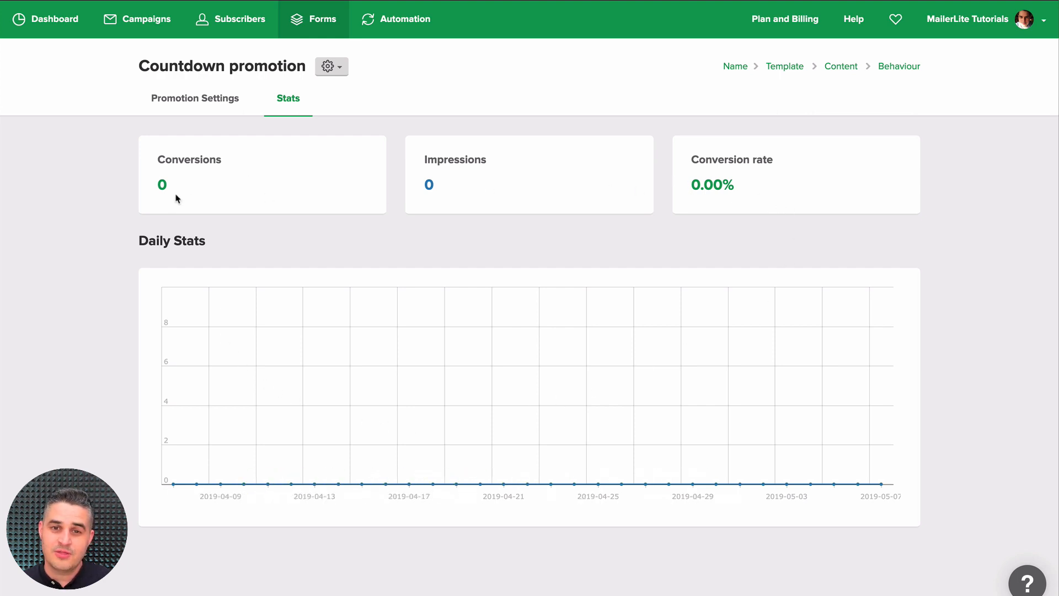
pyautogui.moveTo(184, 179)
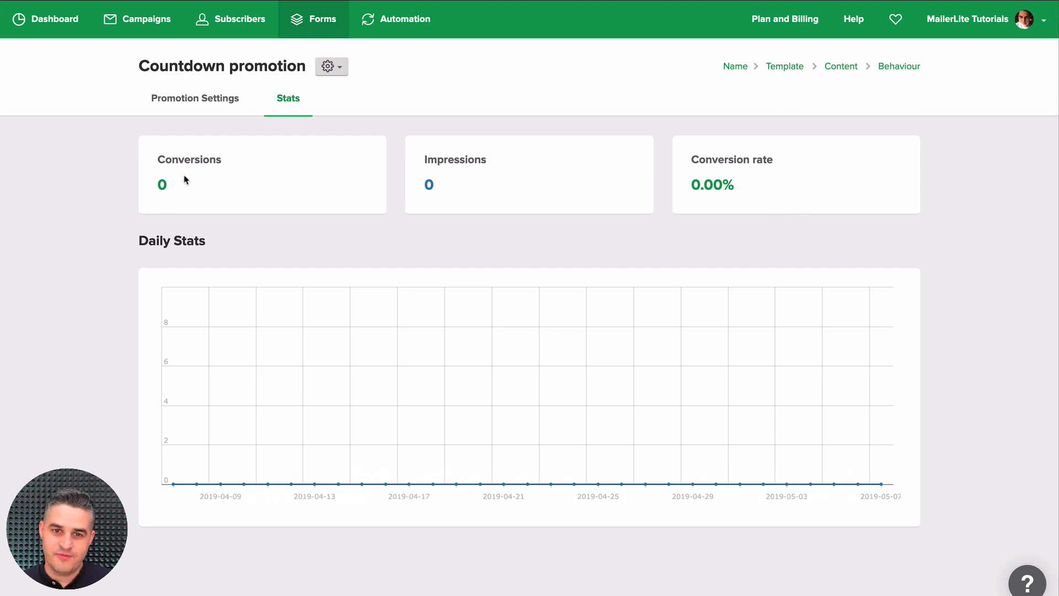
pyautogui.moveTo(667, 196)
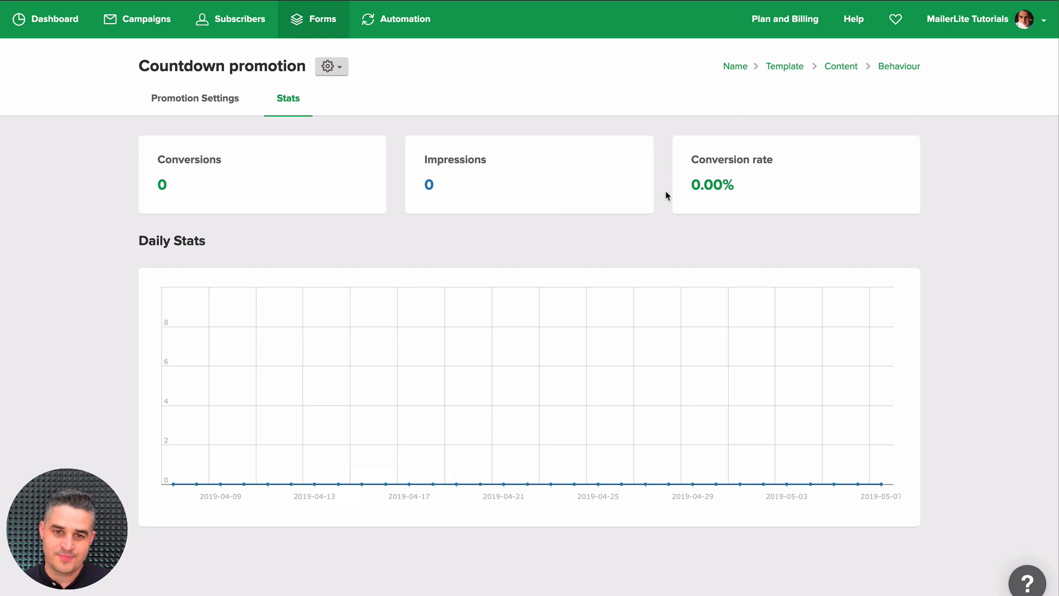
pyautogui.moveTo(540, 243)
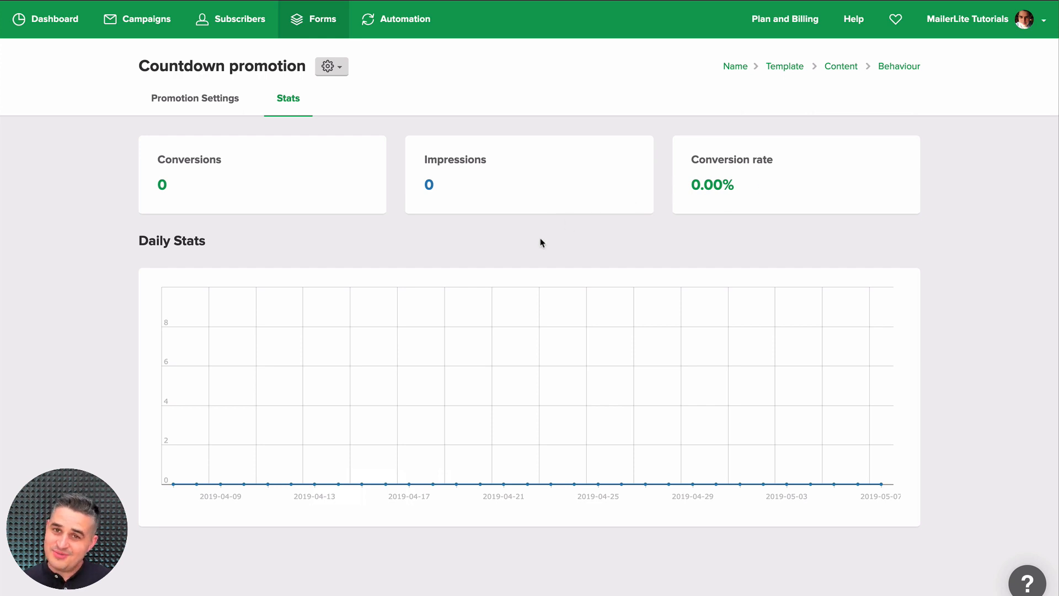